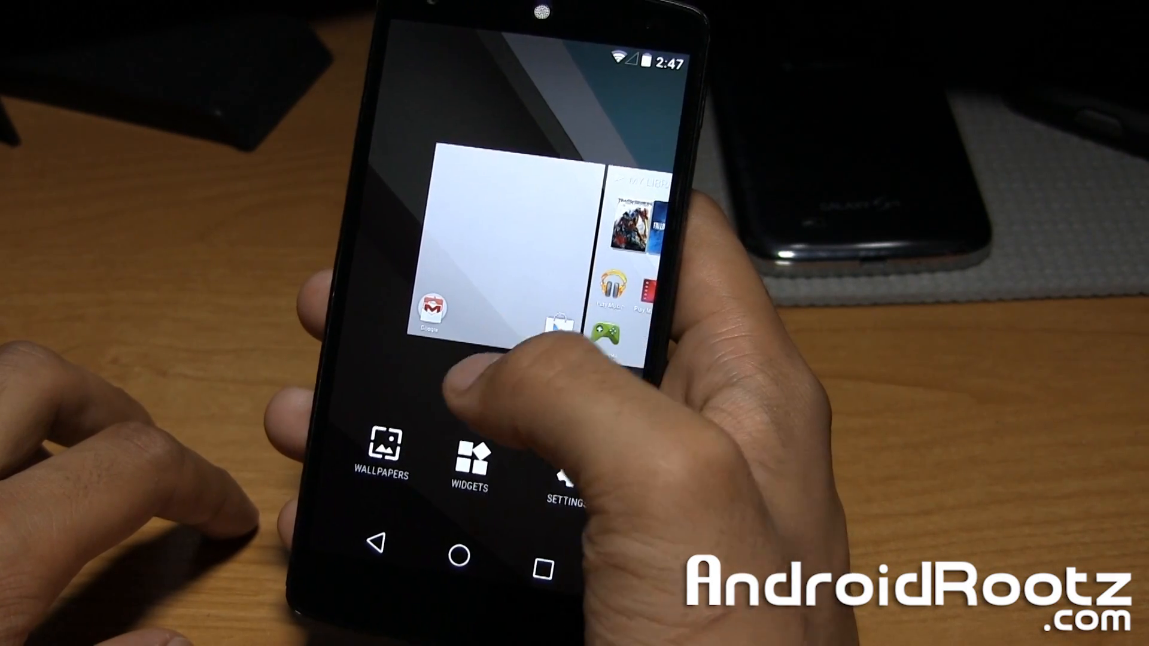
Open the wallpaper picker and preview the purple mountain and Sun Beam live wallpapers
{"action": "left_click", "coordinate": [381, 453]}
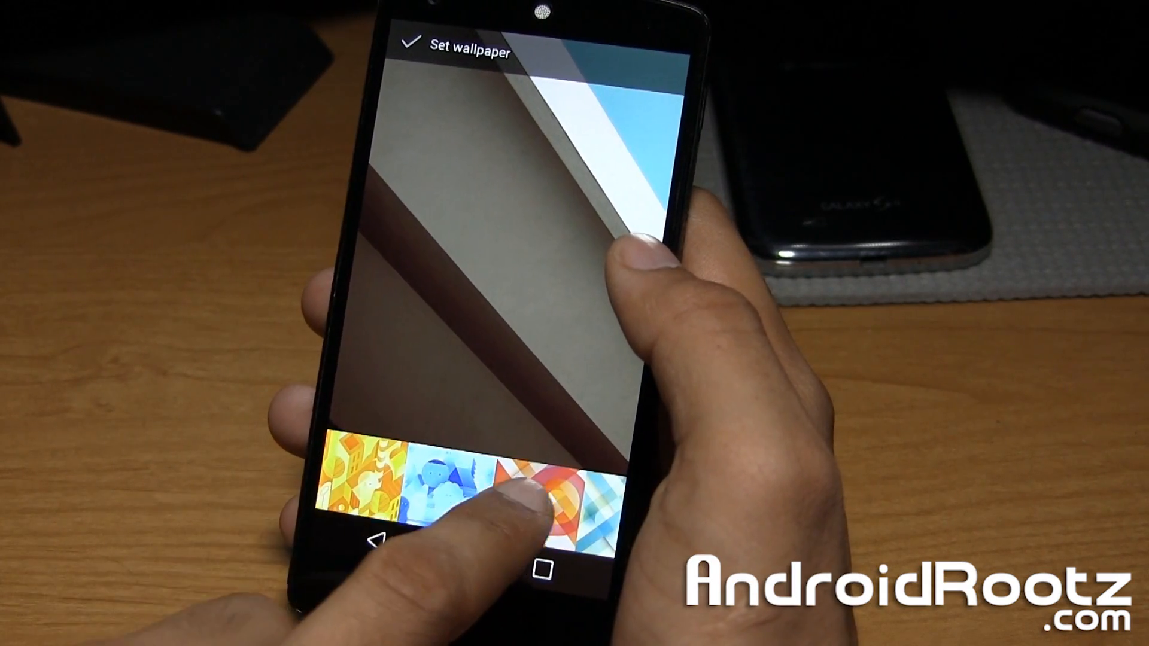
{"action": "scroll", "scroll_direction": "left", "scroll_amount": 3}
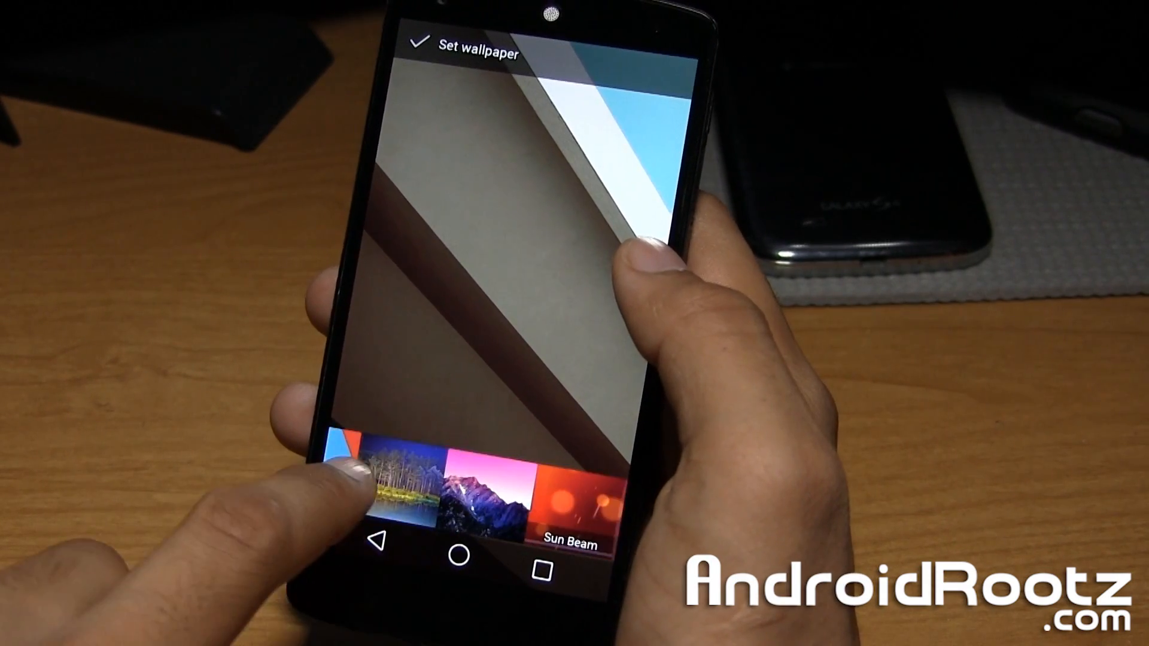
{"action": "left_click", "coordinate": [473, 502]}
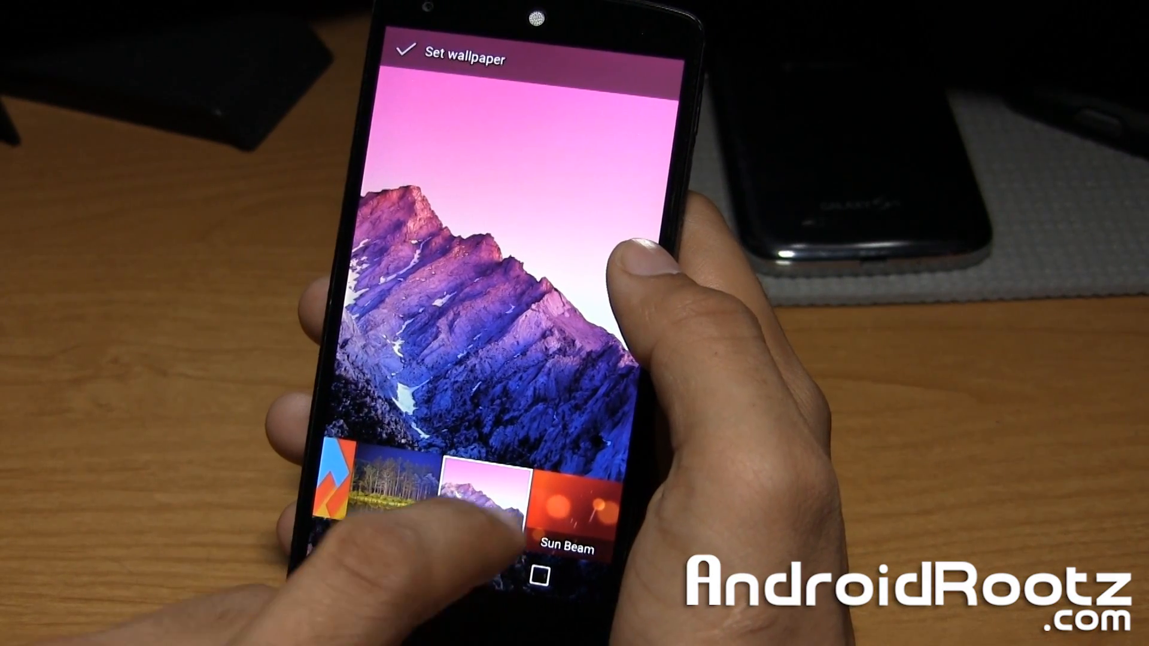
{"action": "left_click", "coordinate": [579, 491]}
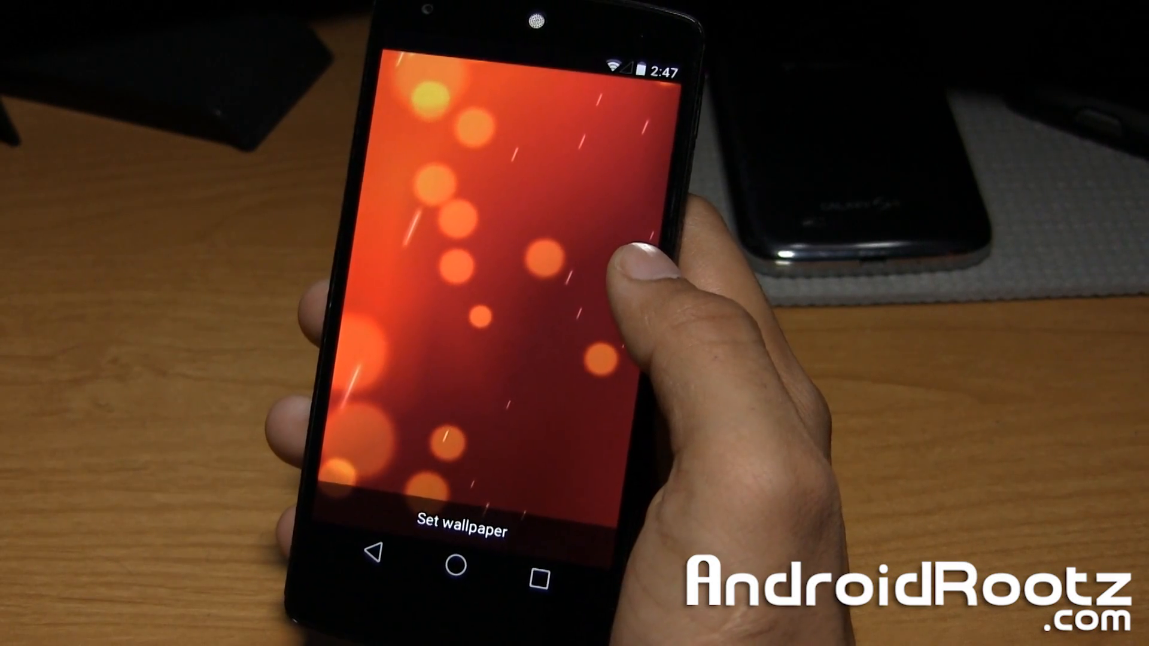
{"action": "left_click", "coordinate": [454, 526]}
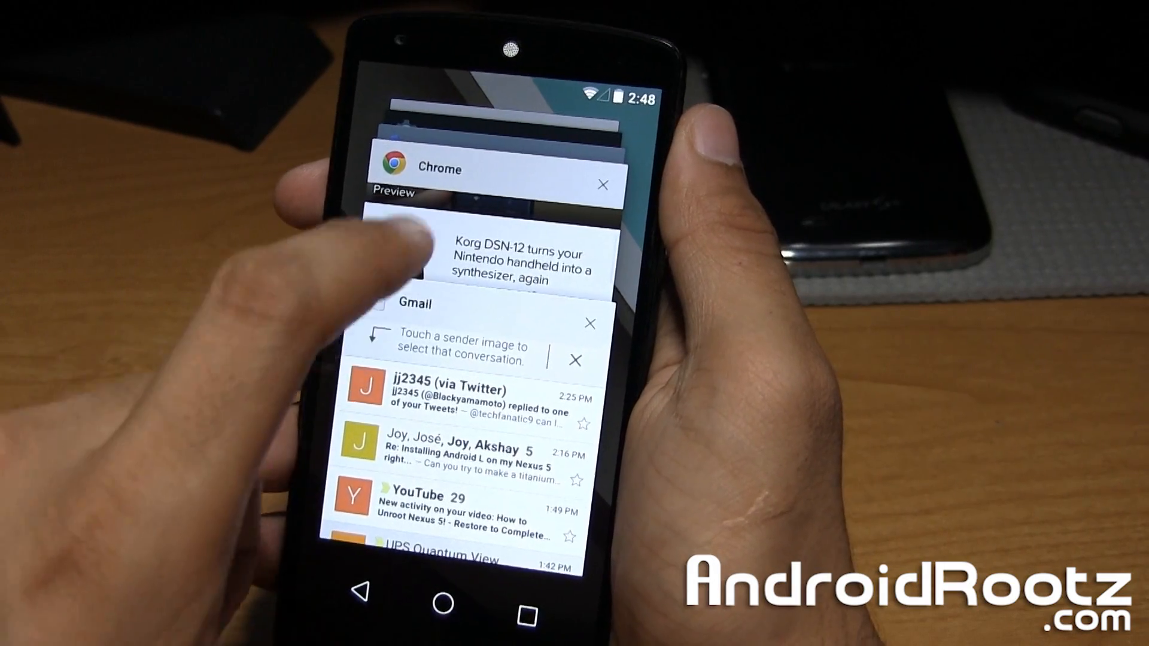
Scroll through the Camera, Settings, Phone, Chrome and Gmail recent cards, then leave recents
{"action": "scroll", "scroll_direction": "down", "scroll_amount": 3}
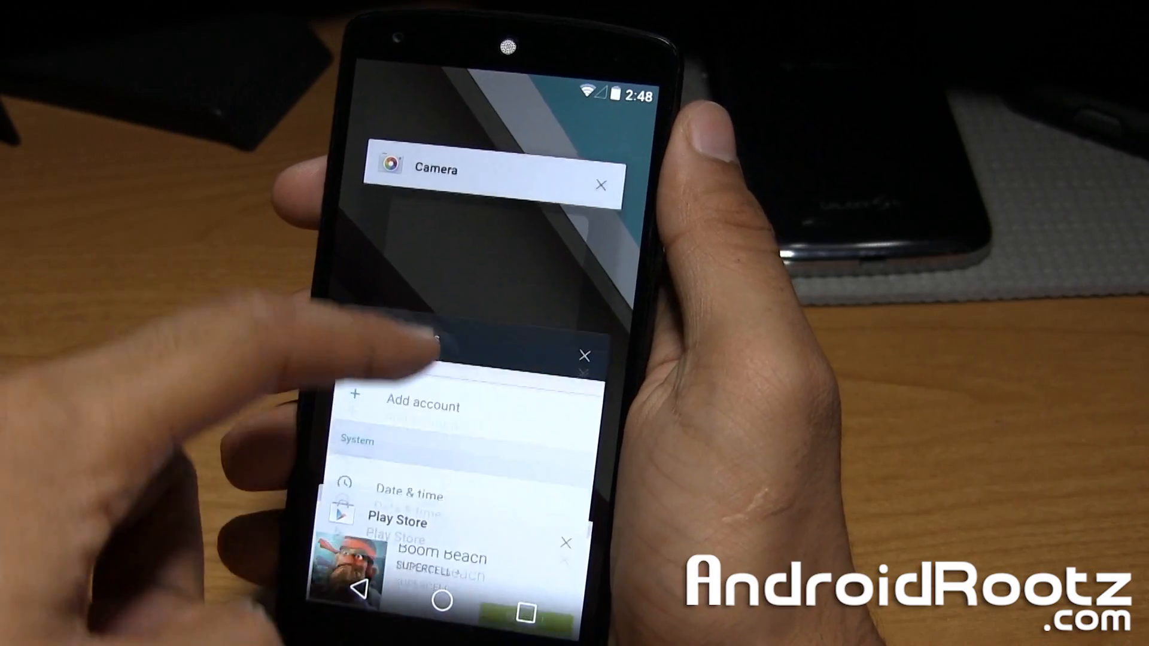
{"action": "scroll", "scroll_direction": "down", "scroll_amount": 3}
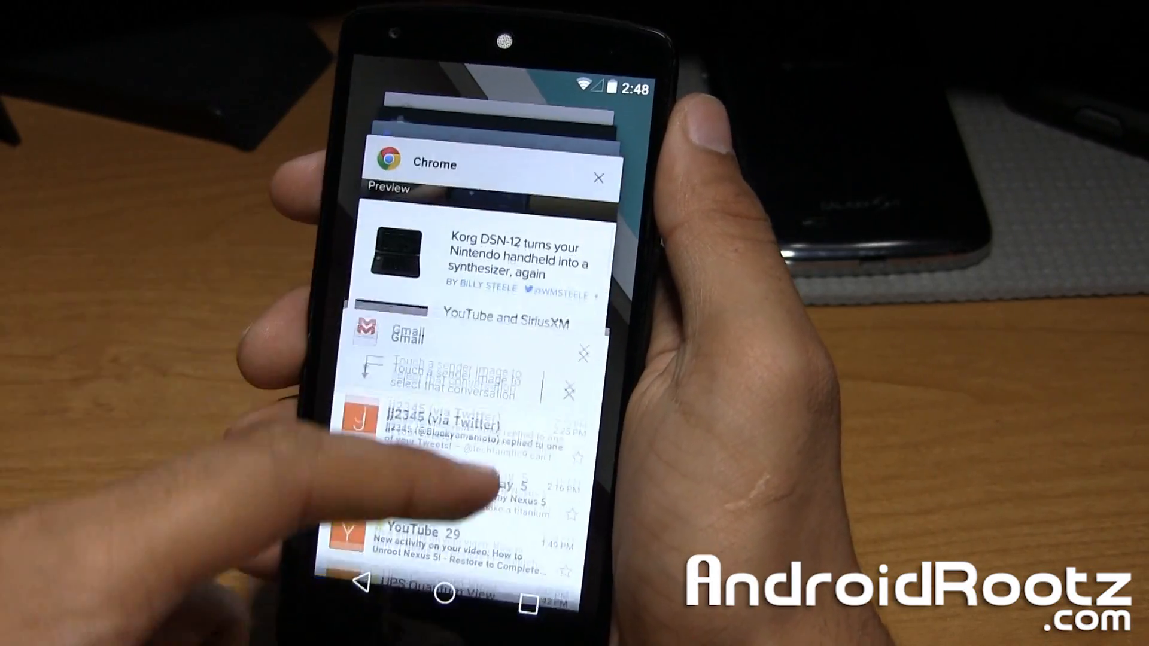
{"action": "scroll", "scroll_direction": "down", "scroll_amount": 3}
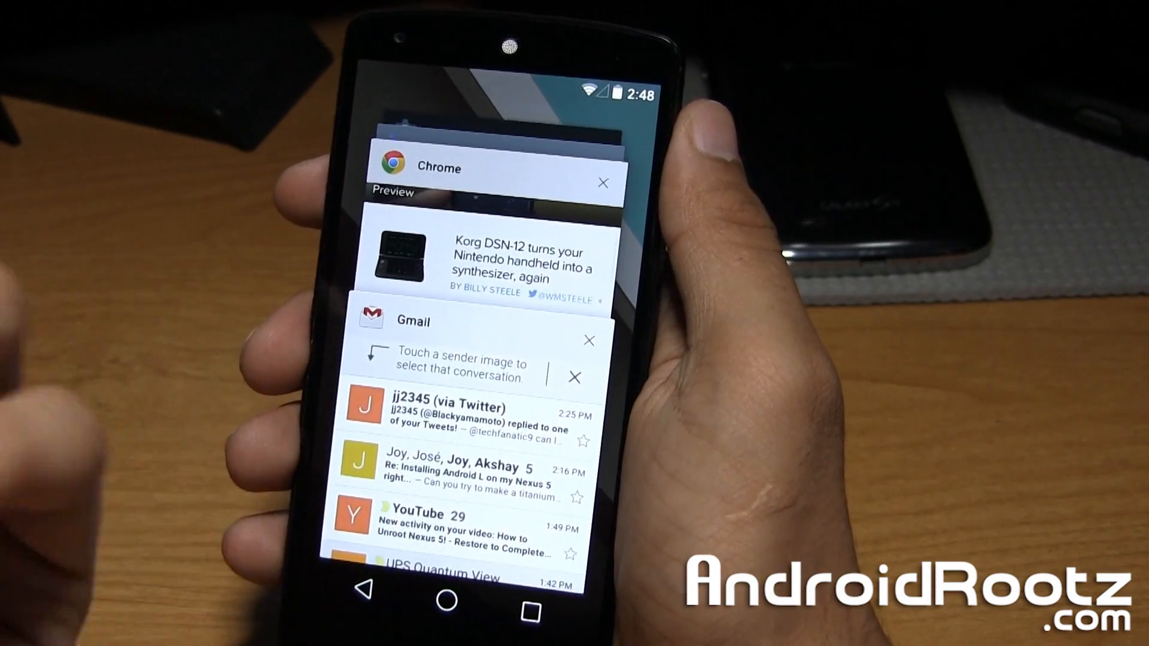
{"action": "scroll", "scroll_direction": "down", "scroll_amount": 3}
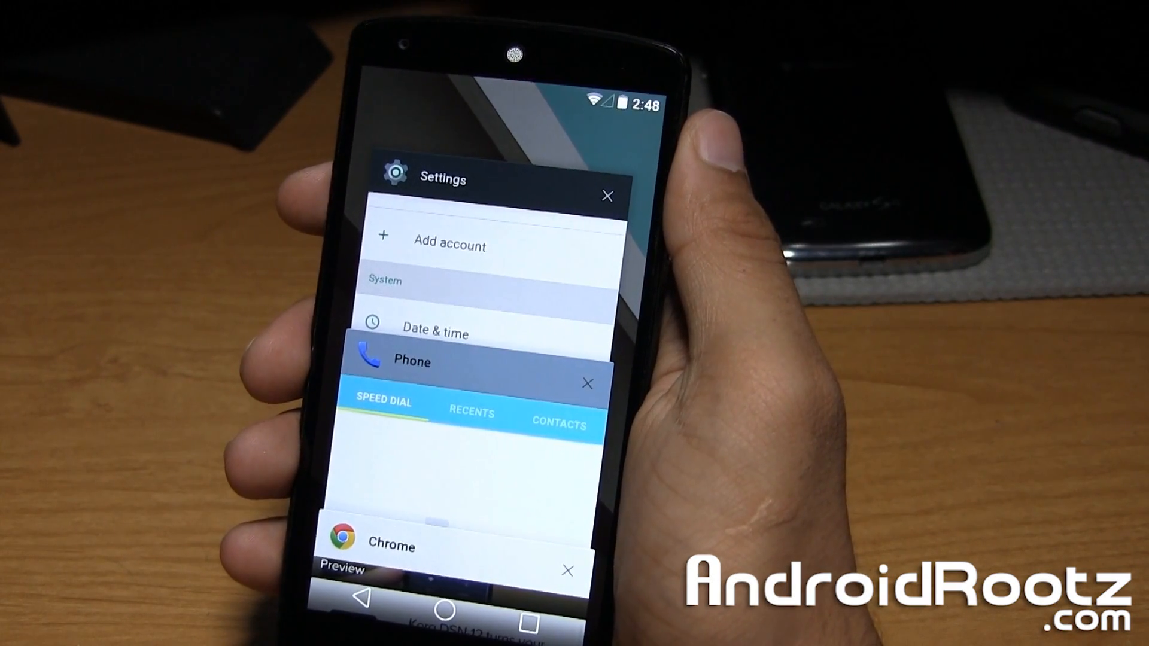
{"action": "scroll", "scroll_direction": "down", "scroll_amount": 3}
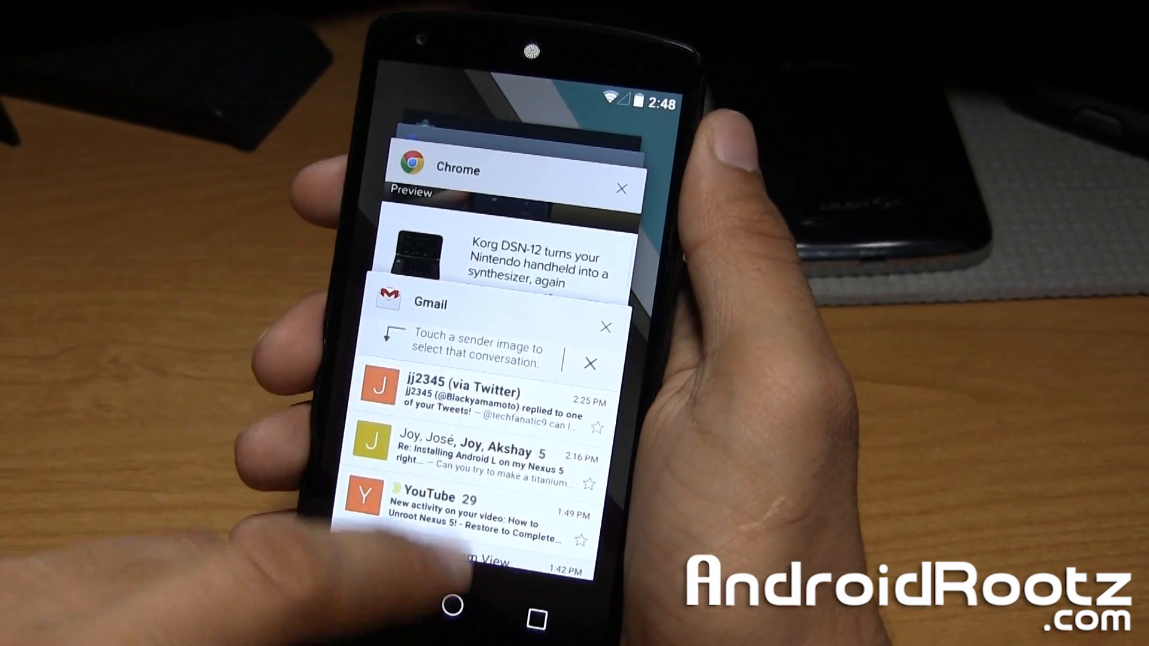
{"action": "left_click", "coordinate": [457, 594]}
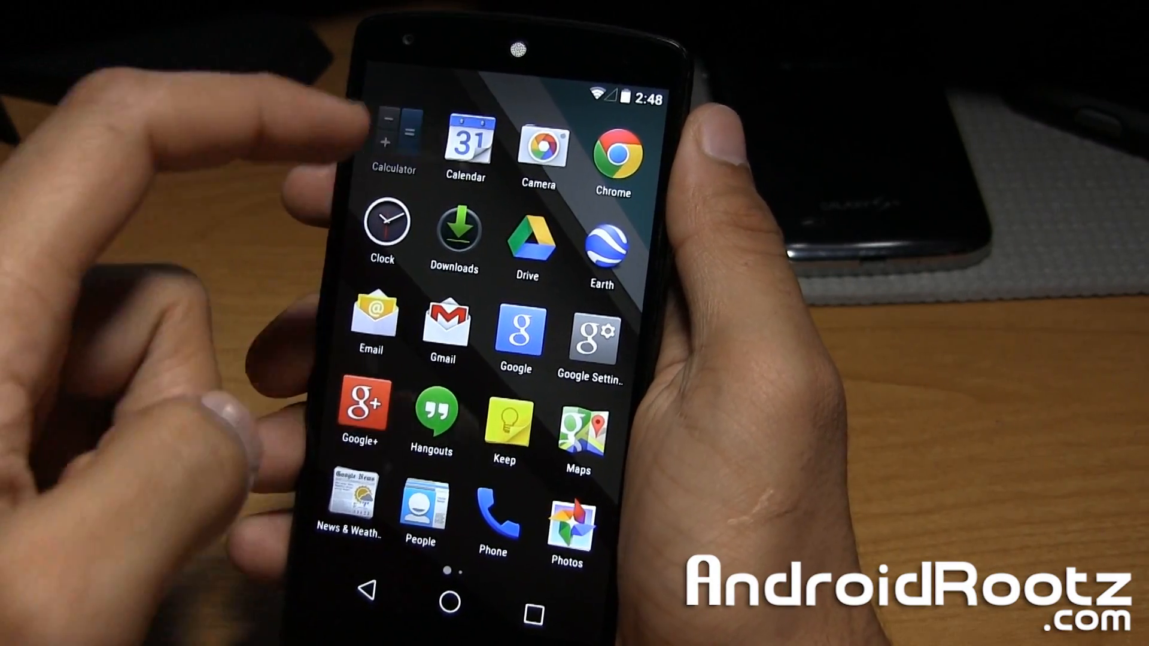
Launch Calculator and tap in a long number of repeated digits like 8
{"action": "left_click", "coordinate": [393, 140]}
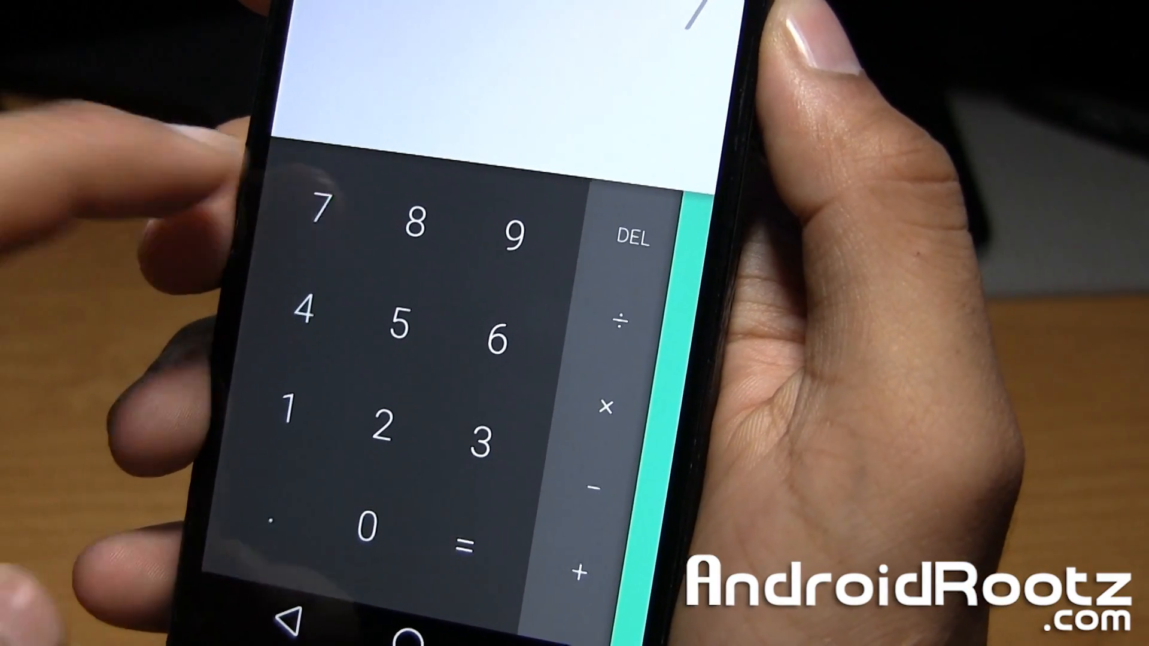
{"action": "left_click", "coordinate": [418, 219]}
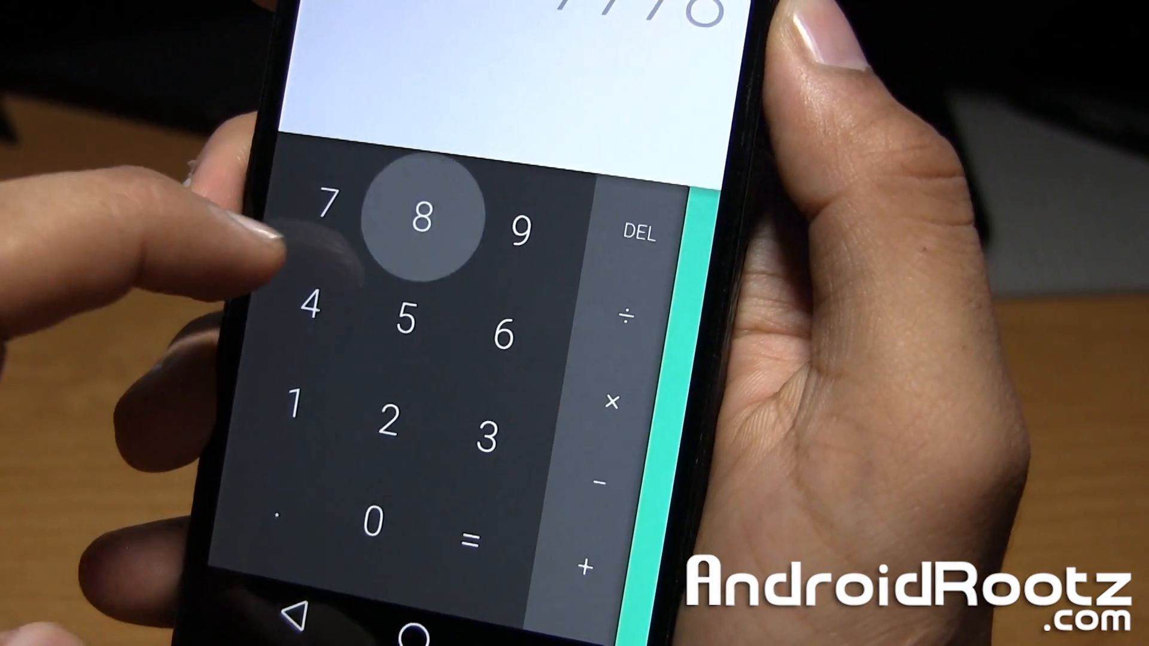
{"action": "left_click", "coordinate": [419, 223]}
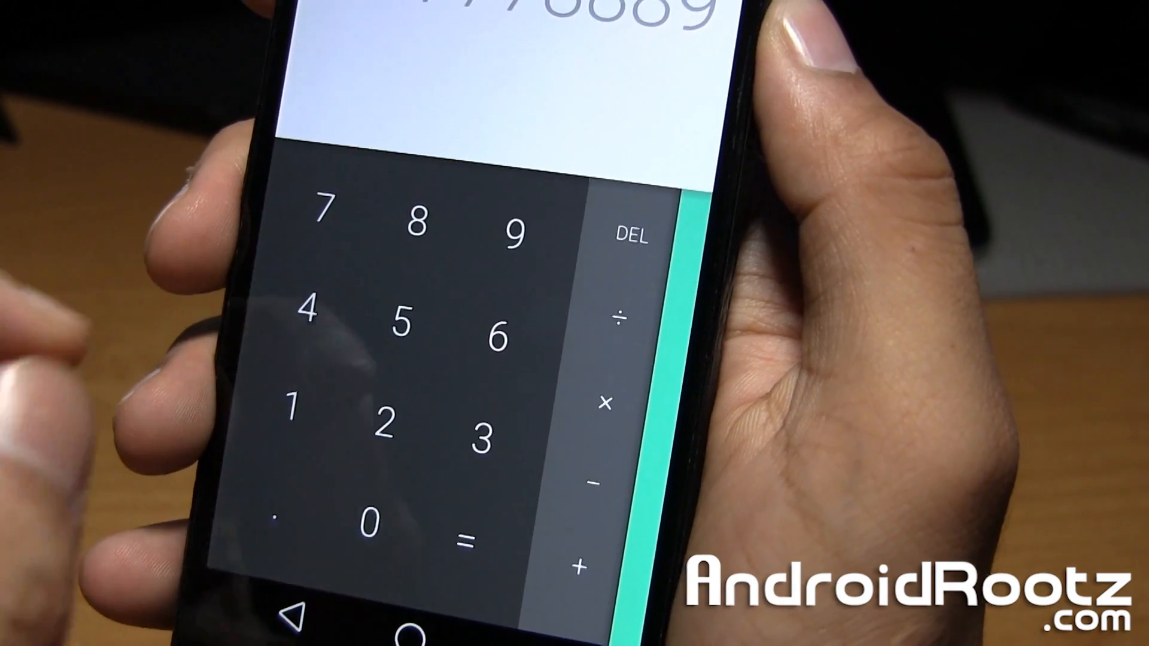
{"action": "left_click", "coordinate": [313, 317]}
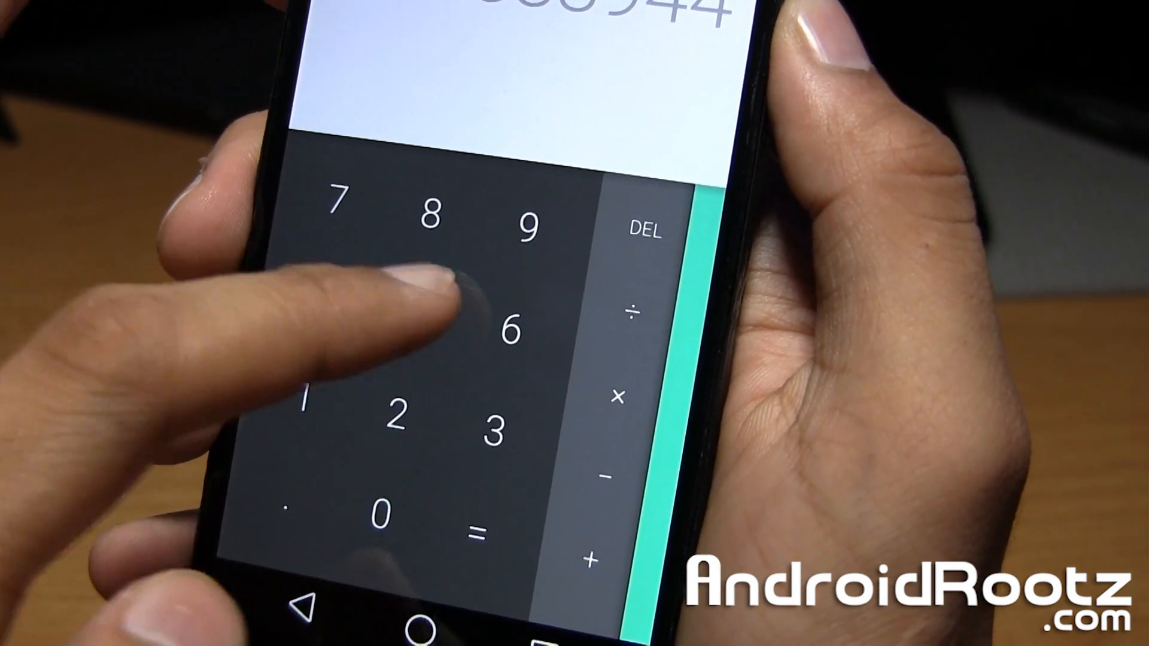
{"action": "left_click", "coordinate": [430, 311]}
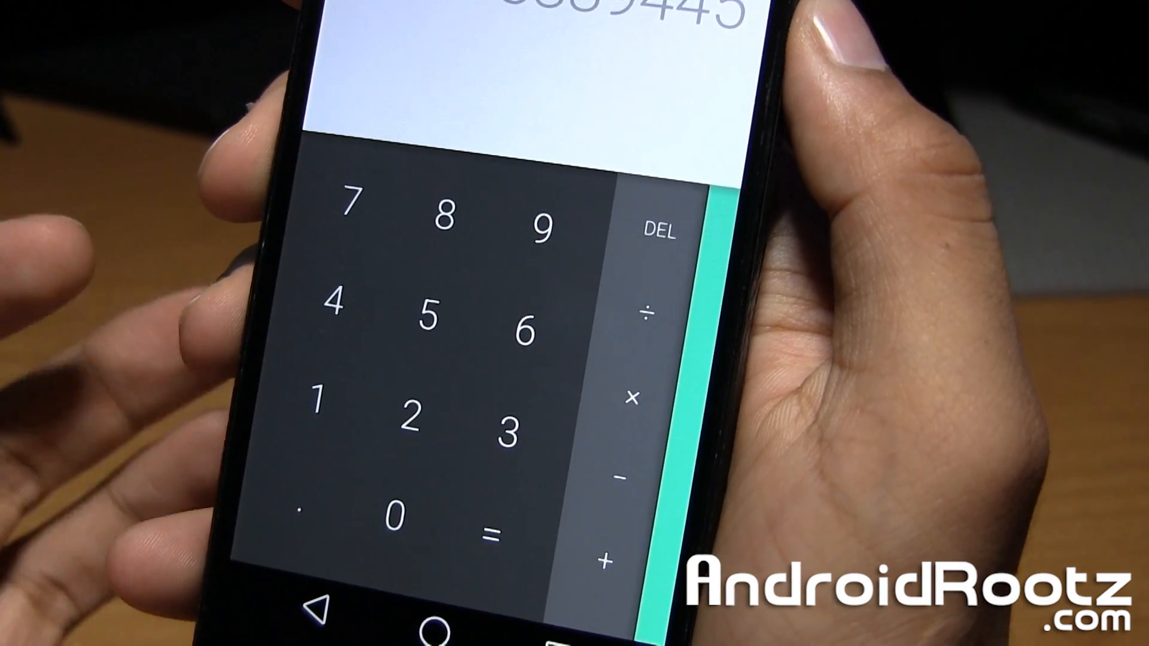
{"action": "left_click", "coordinate": [349, 219]}
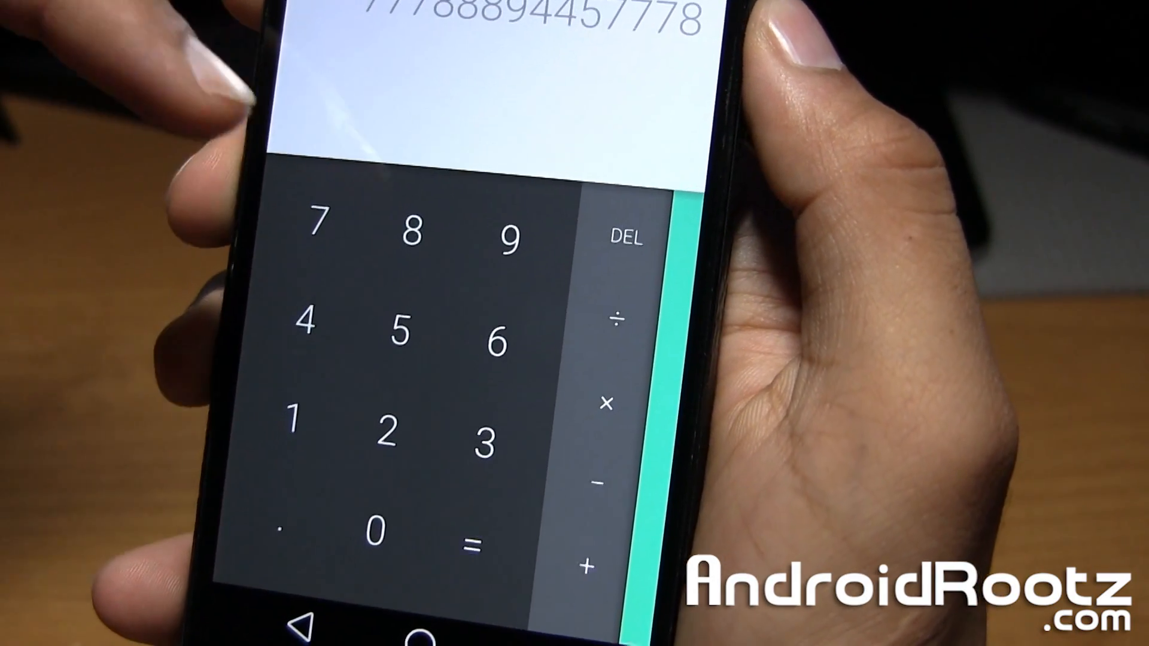
{"action": "left_click", "coordinate": [418, 228]}
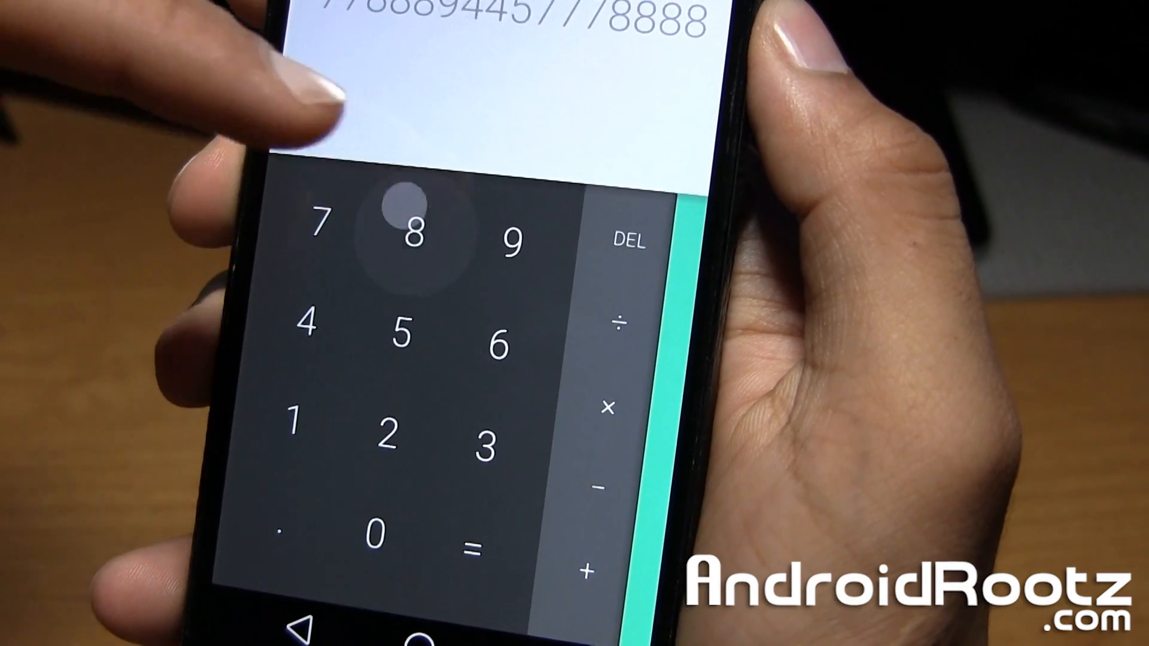
{"action": "left_click", "coordinate": [418, 235]}
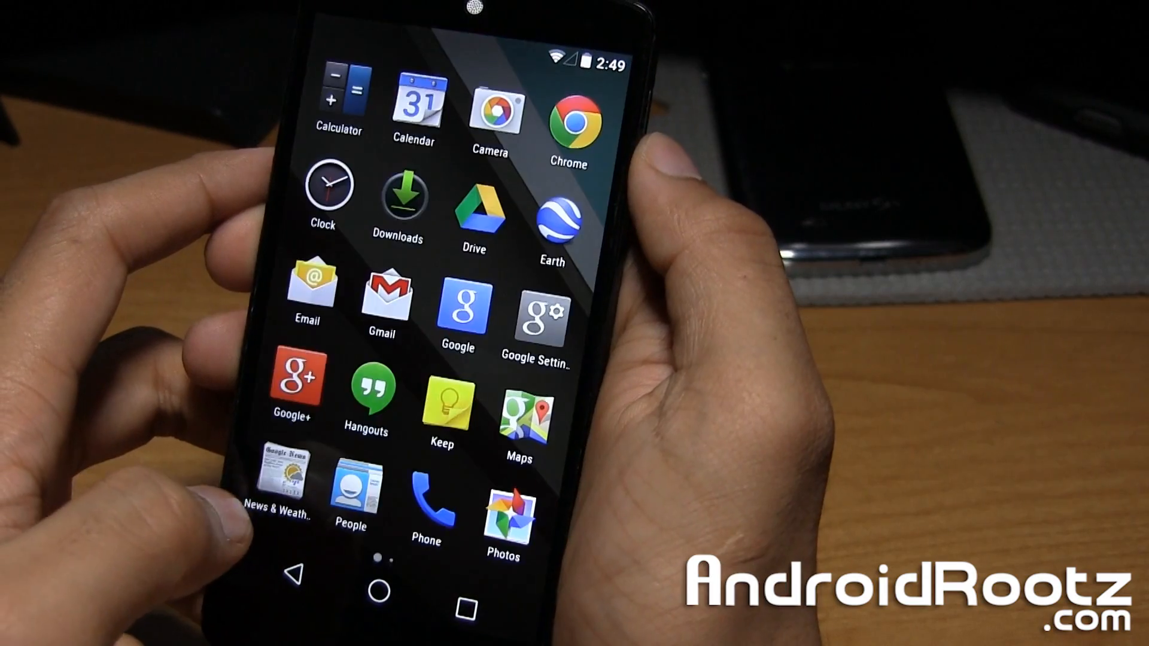
Launch Settings from the drawer's second page and scroll its main list
{"action": "scroll", "scroll_direction": "left", "scroll_amount": 3}
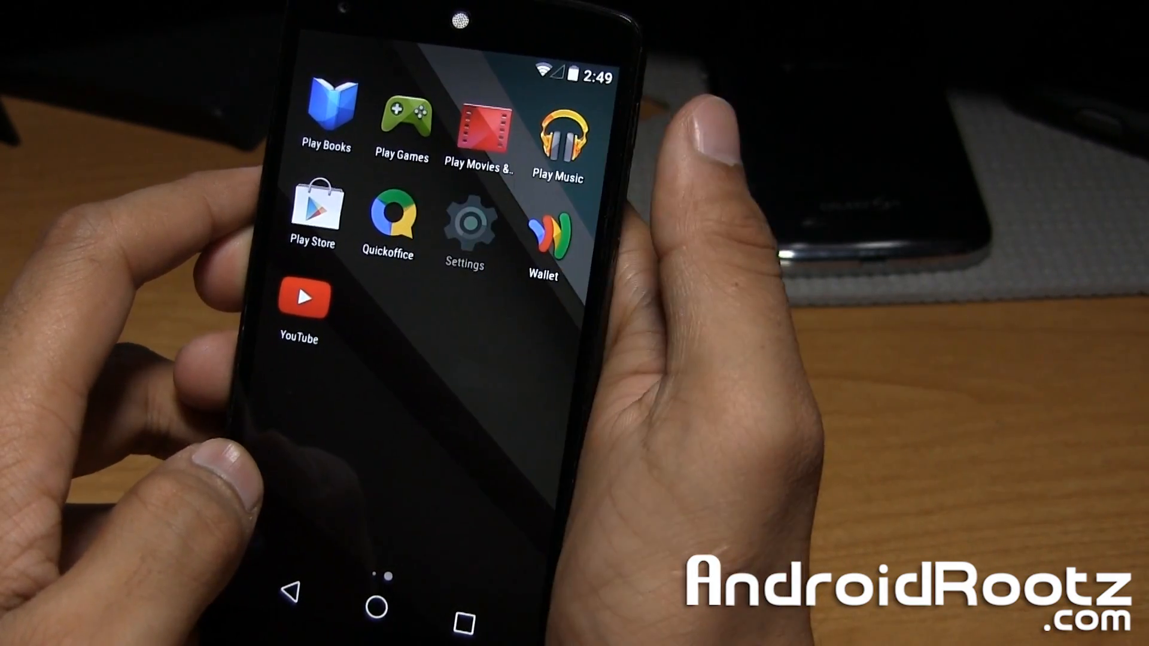
{"action": "left_click", "coordinate": [464, 225]}
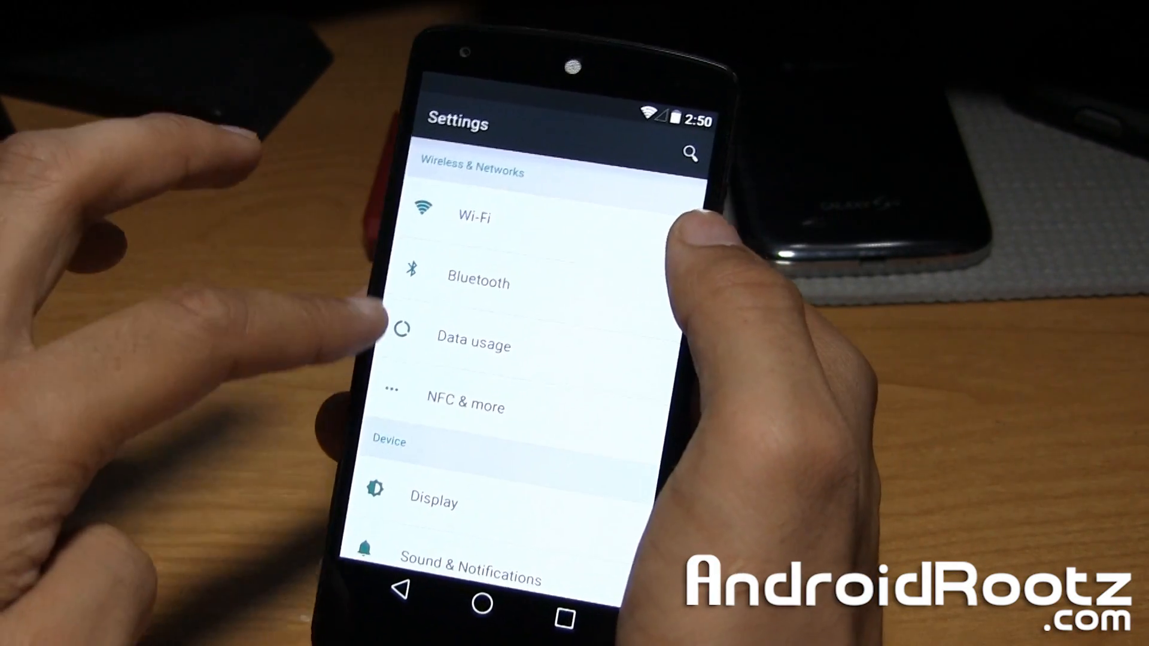
{"action": "scroll", "scroll_direction": "down", "scroll_amount": 3}
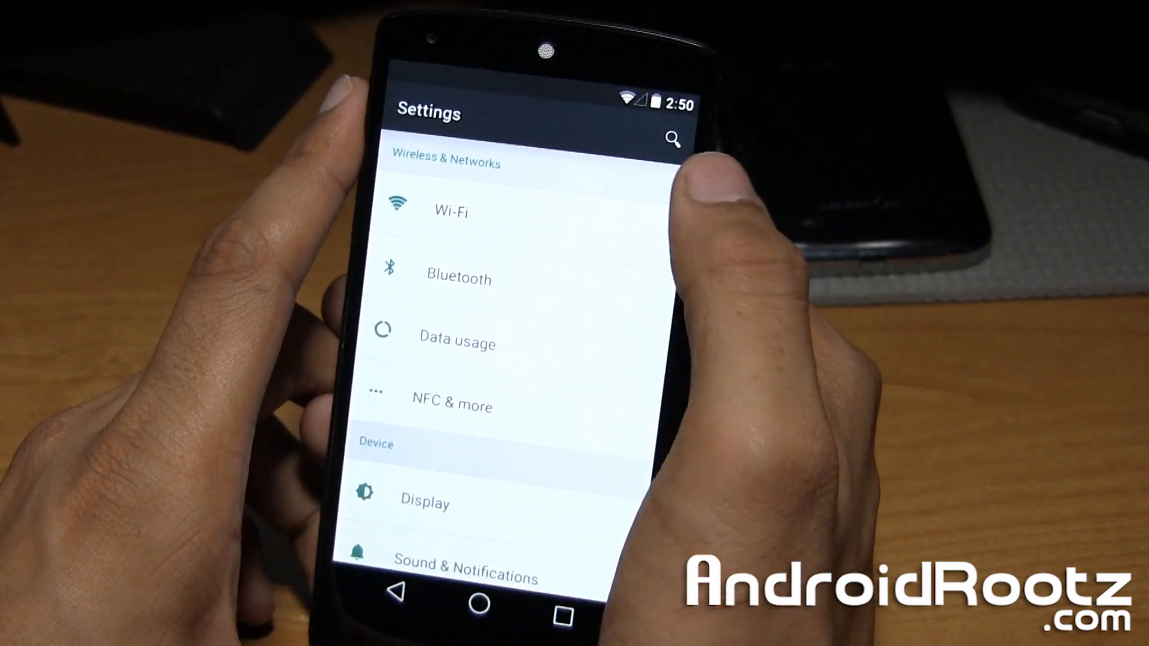
On the Wi-Fi page, switch Wi-Fi off and back on, then return to Settings
{"action": "left_click", "coordinate": [453, 210]}
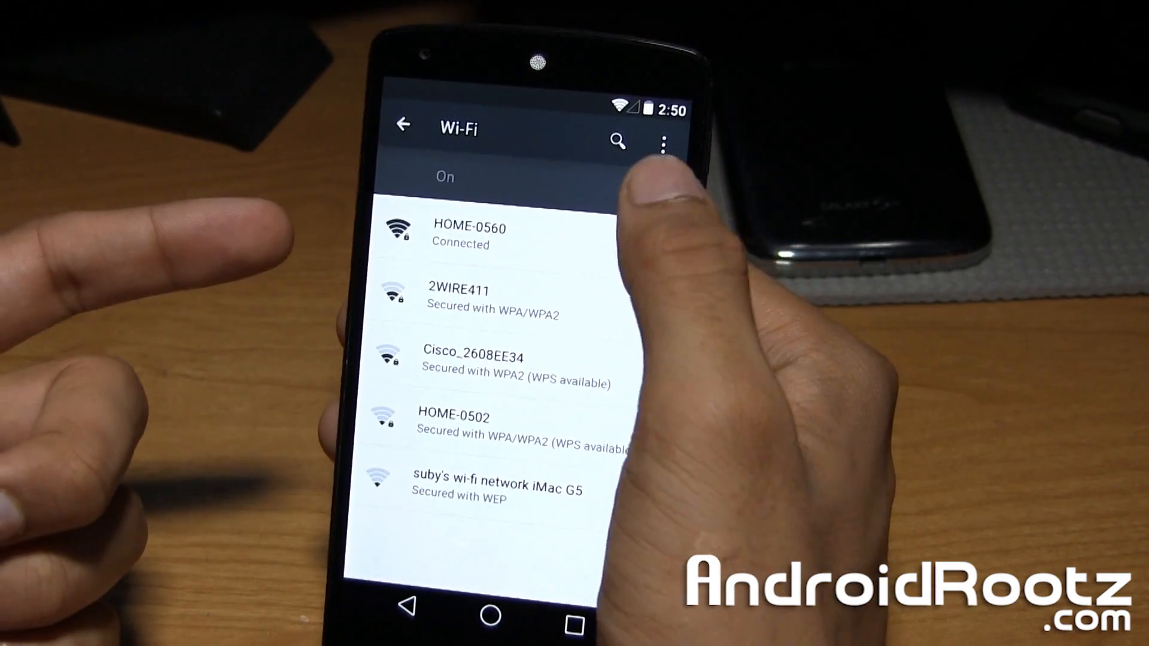
{"action": "left_click", "coordinate": [660, 177]}
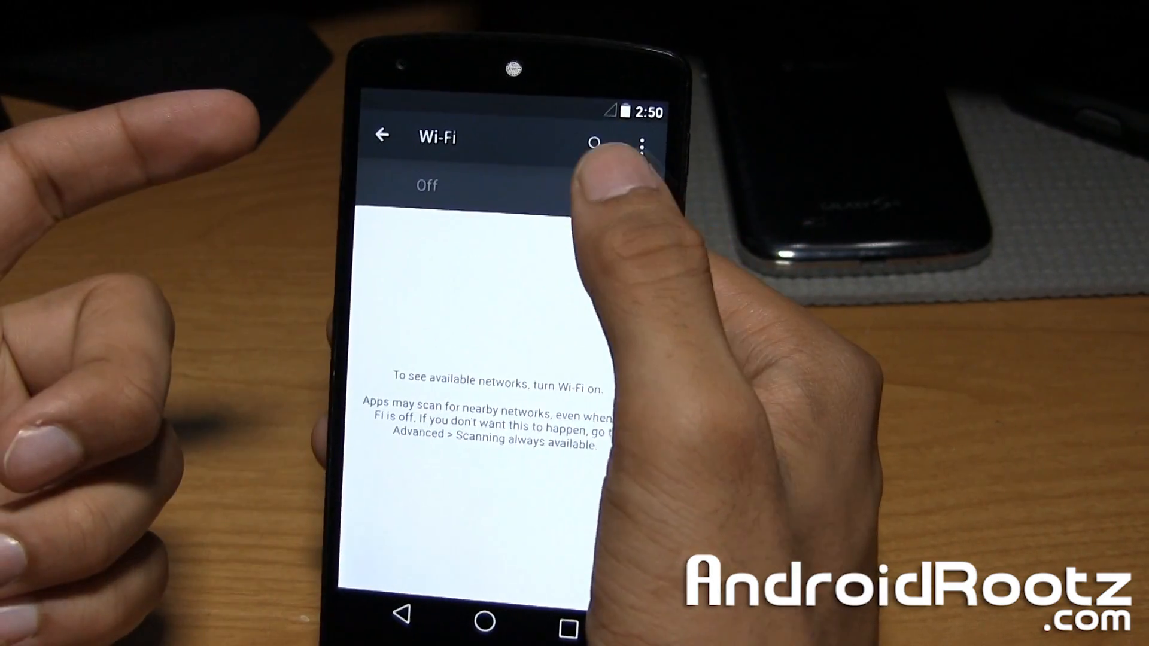
{"action": "left_click", "coordinate": [637, 196]}
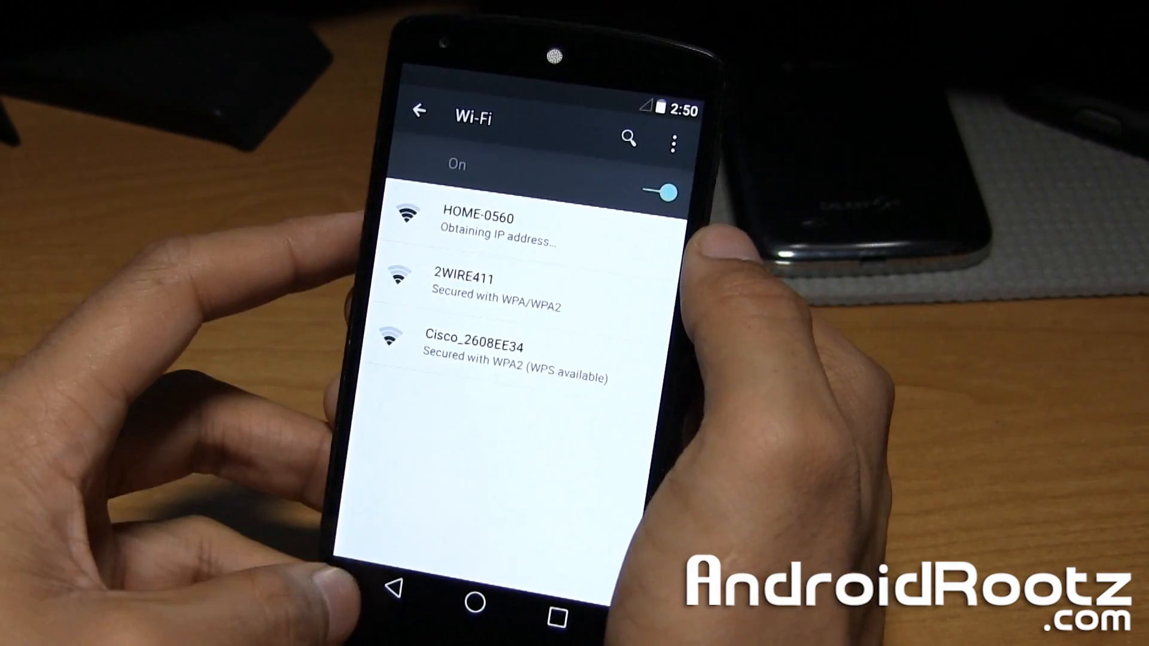
{"action": "left_click", "coordinate": [421, 110]}
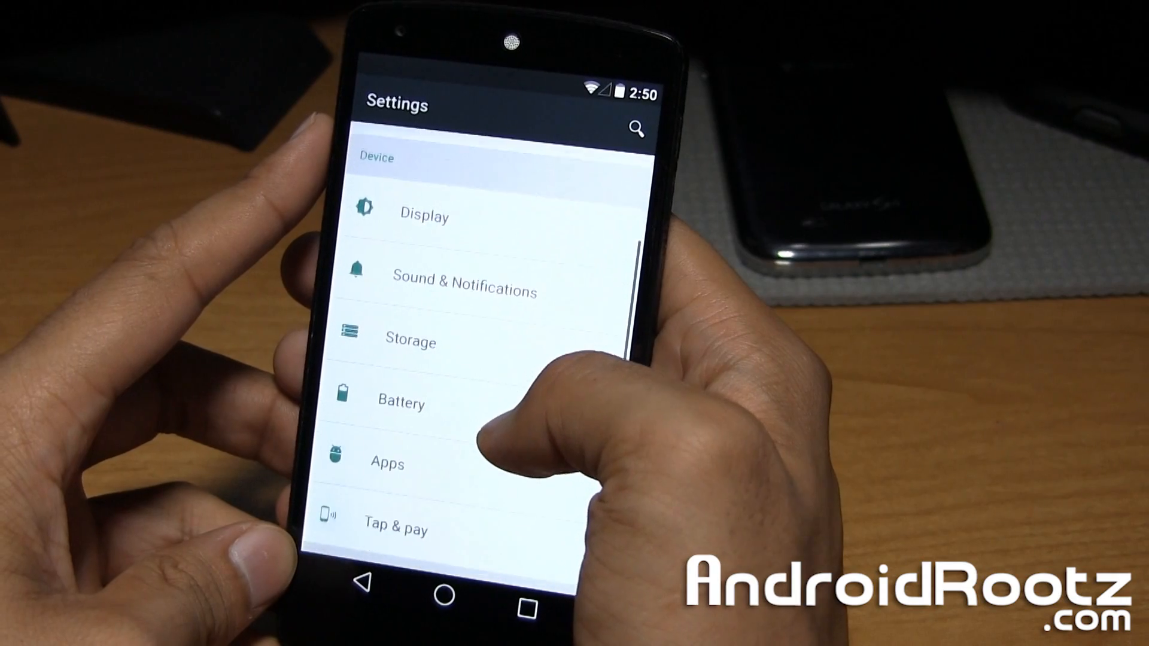
Scroll past Personal and Accounts to show Developer options and About phone
{"action": "scroll", "scroll_direction": "down", "scroll_amount": 3}
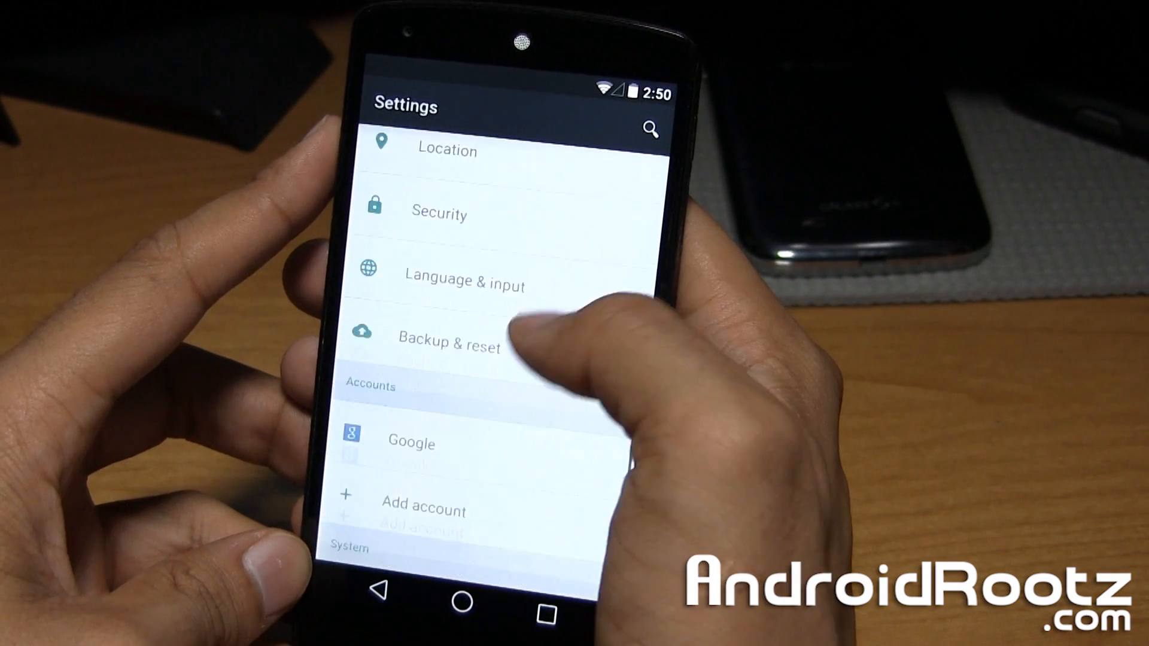
{"action": "scroll", "scroll_direction": "down", "scroll_amount": 3}
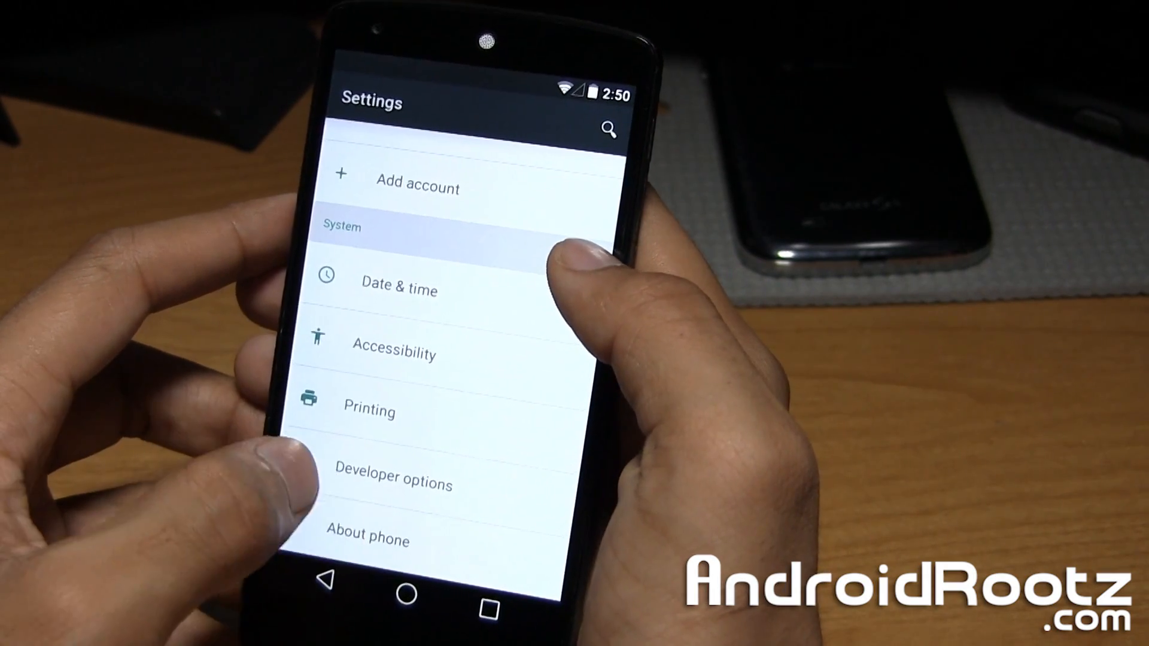
{"action": "left_click", "coordinate": [368, 541]}
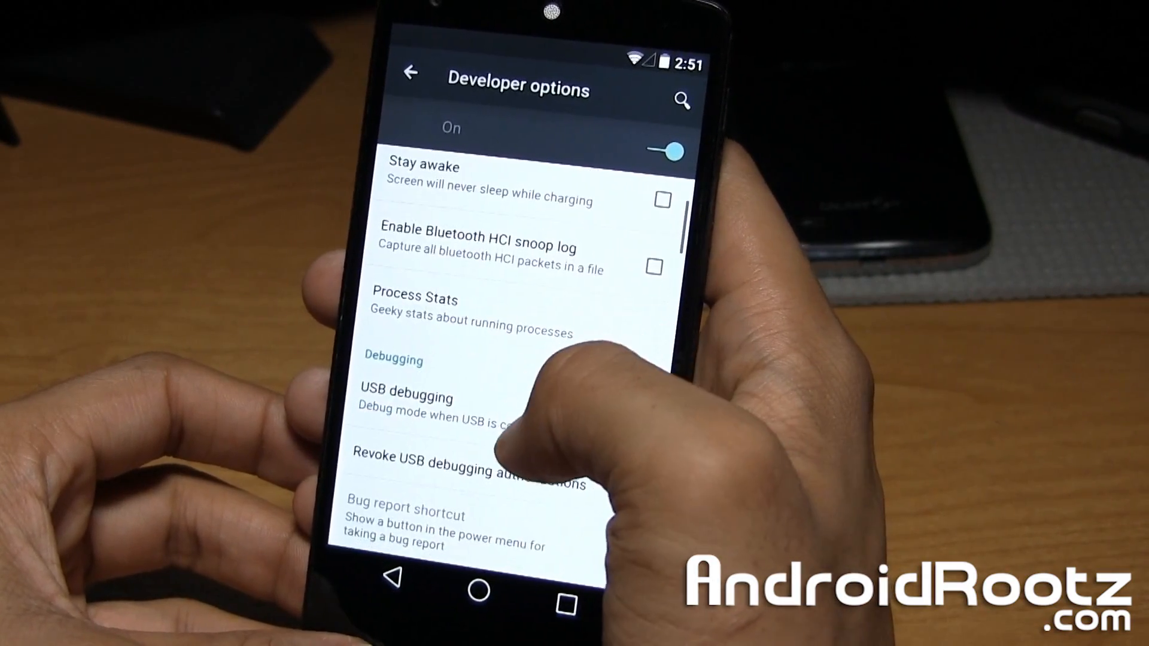
Scroll through the Developer options Input and Drawing settings, then go back to Settings
{"action": "scroll", "scroll_direction": "down", "scroll_amount": 3}
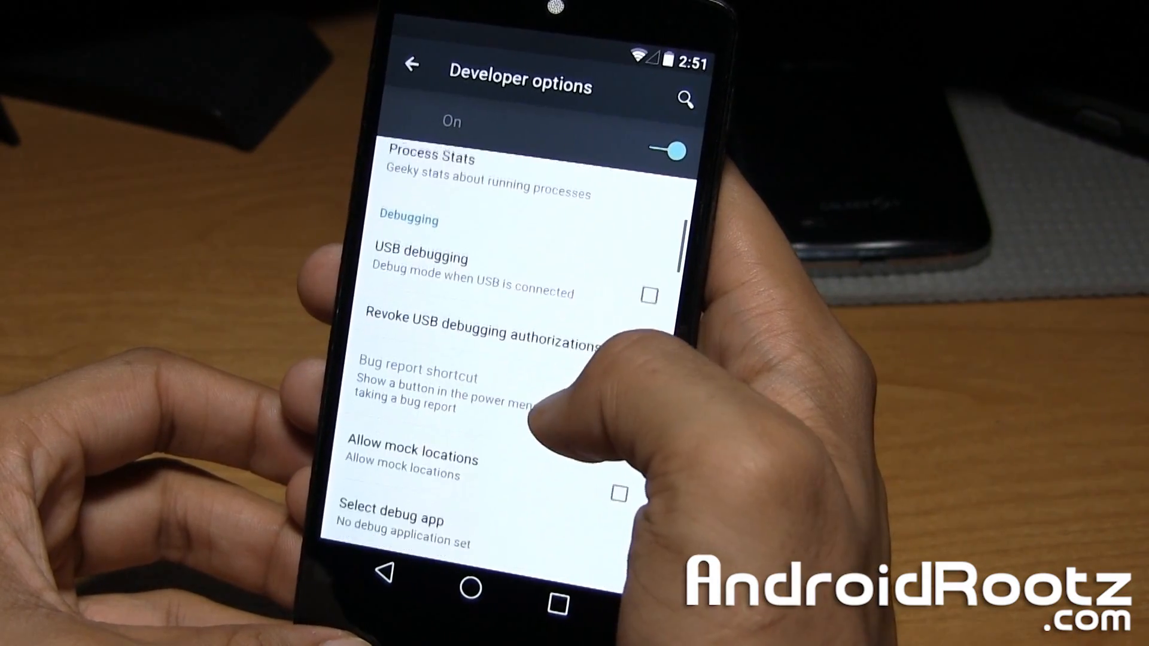
{"action": "scroll", "scroll_direction": "down", "scroll_amount": 3}
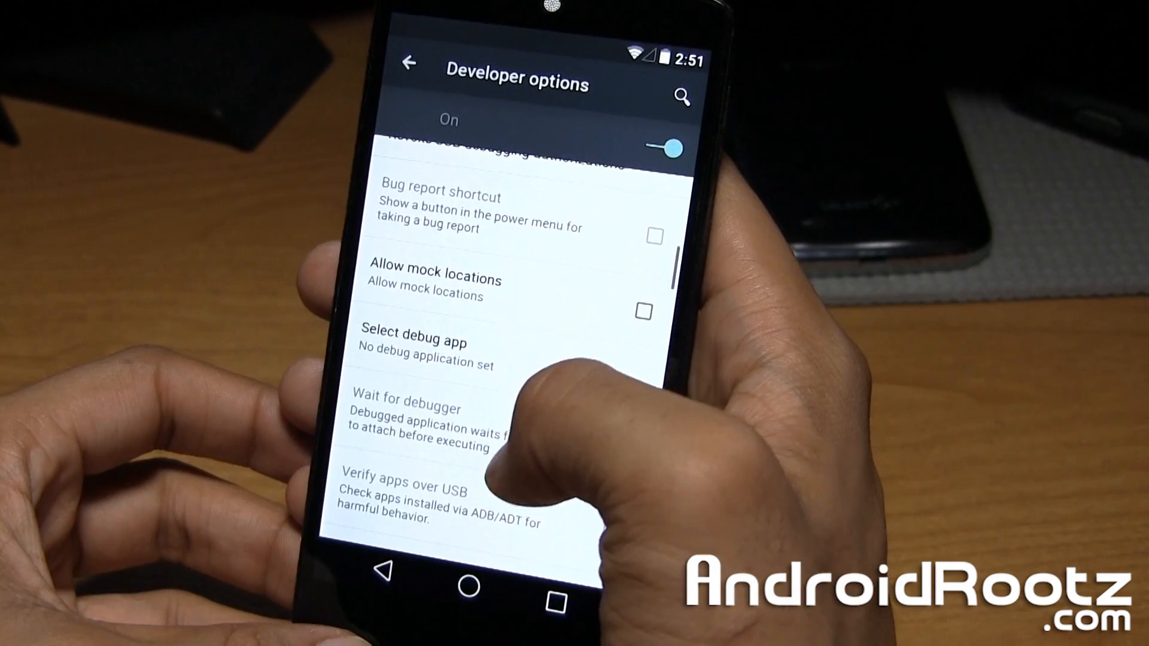
{"action": "scroll", "scroll_direction": "down", "scroll_amount": 3}
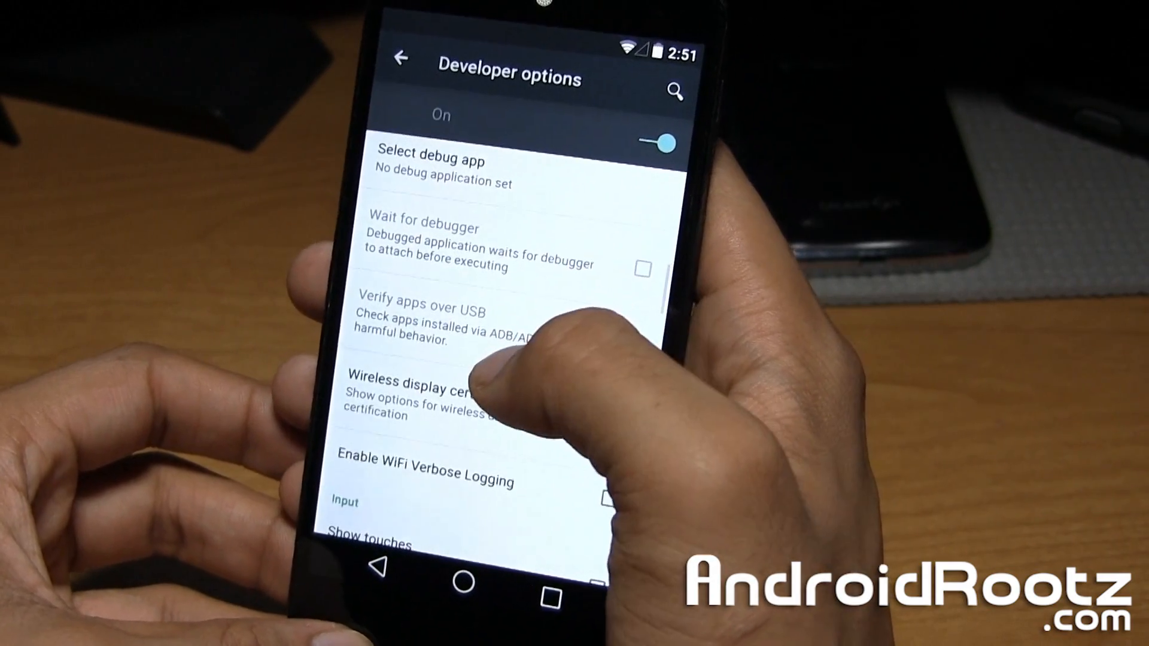
{"action": "scroll", "scroll_direction": "down", "scroll_amount": 3}
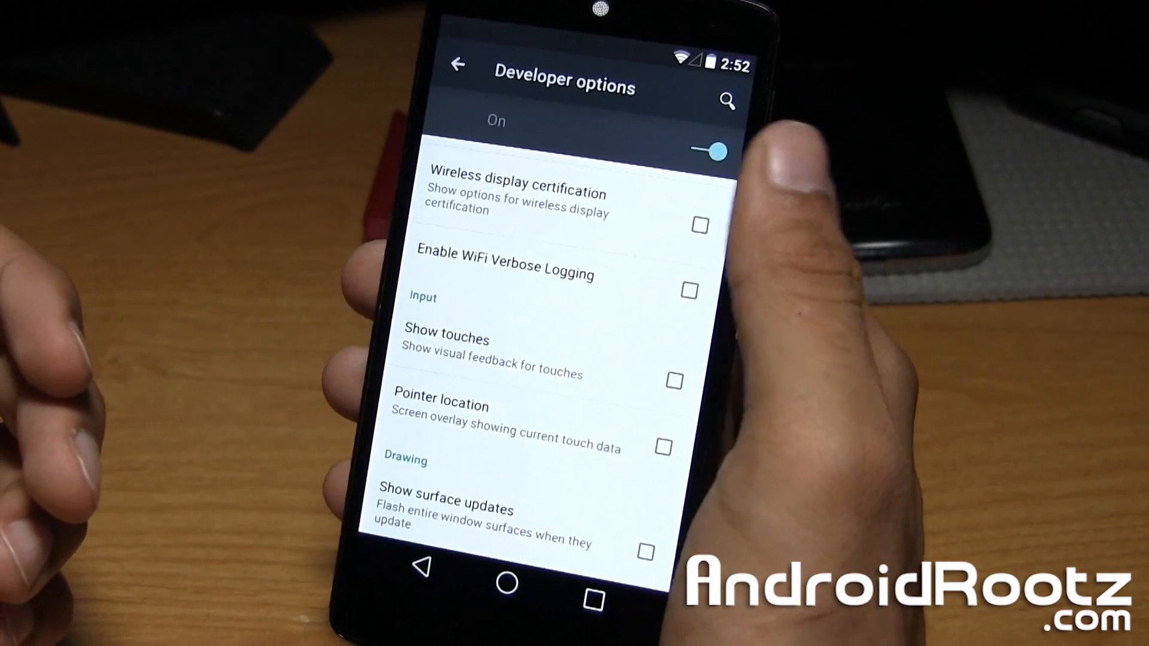
{"action": "scroll", "scroll_direction": "down", "scroll_amount": 3}
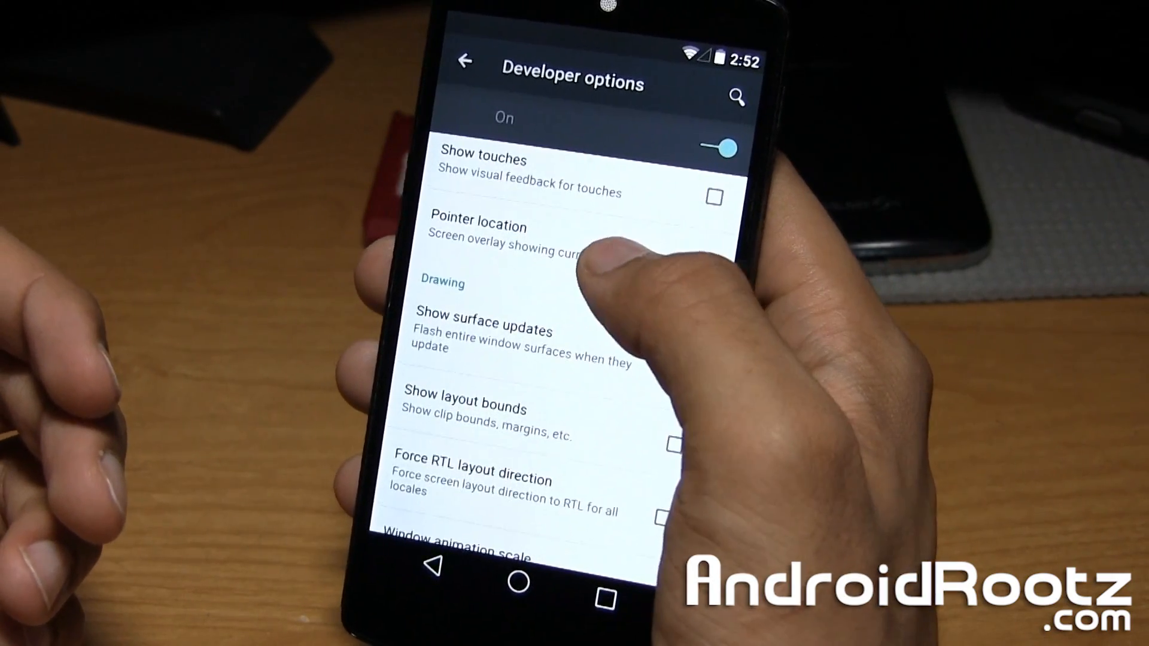
{"action": "scroll", "scroll_direction": "down", "scroll_amount": 3}
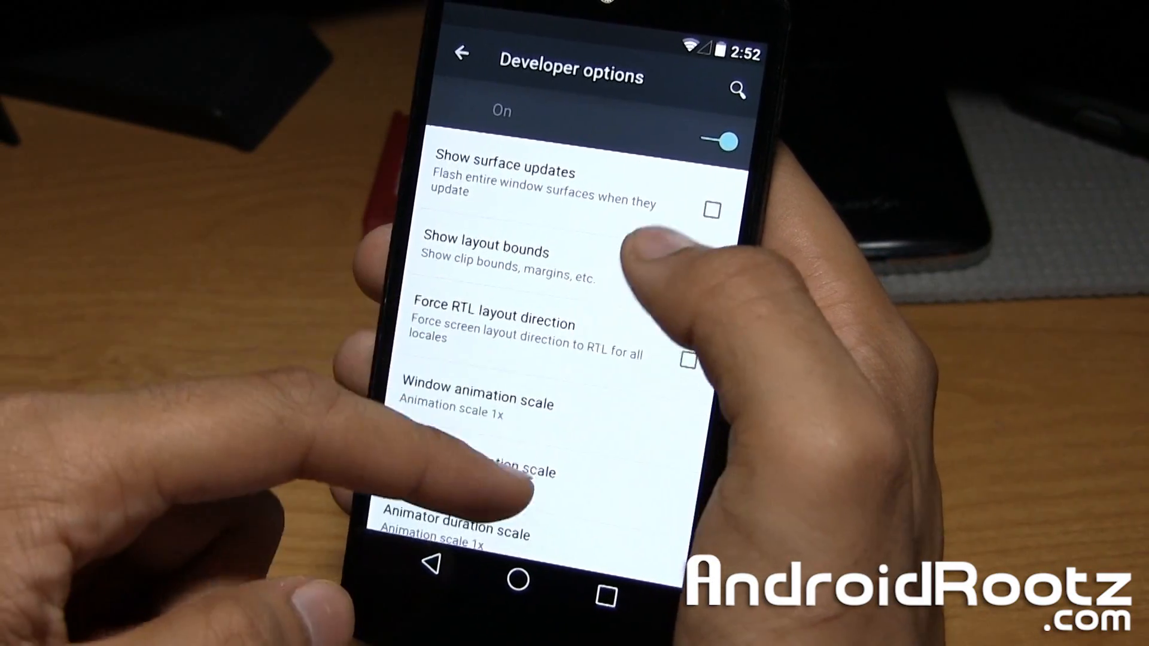
{"action": "scroll", "scroll_direction": "down", "scroll_amount": 3}
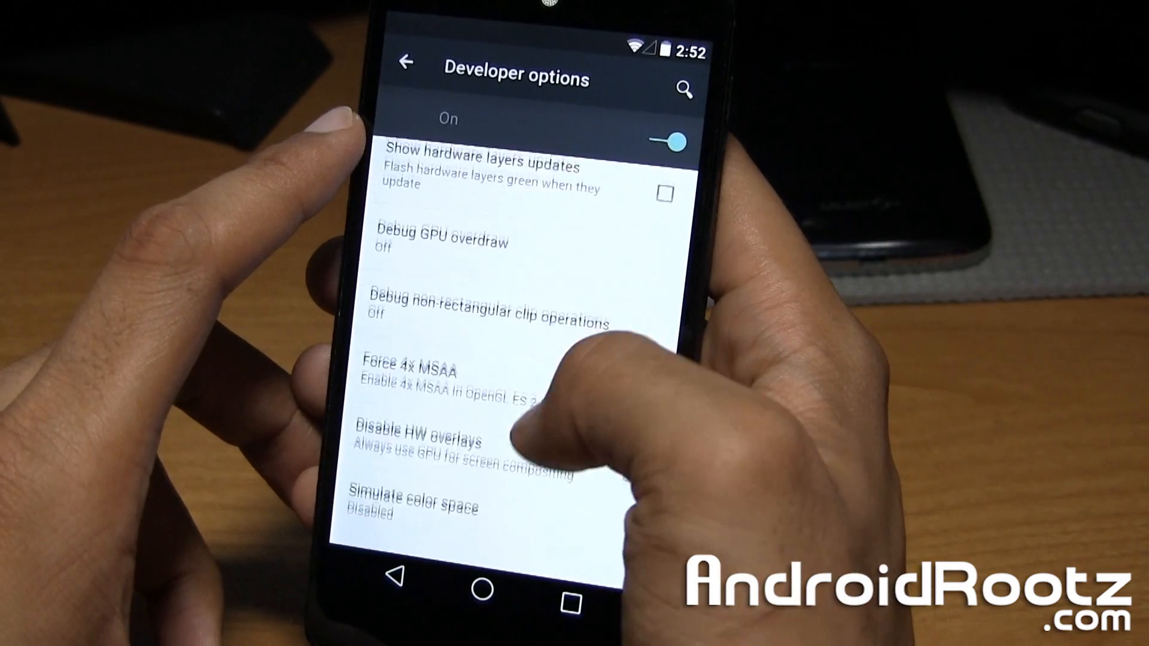
{"action": "scroll", "scroll_direction": "down", "scroll_amount": 3}
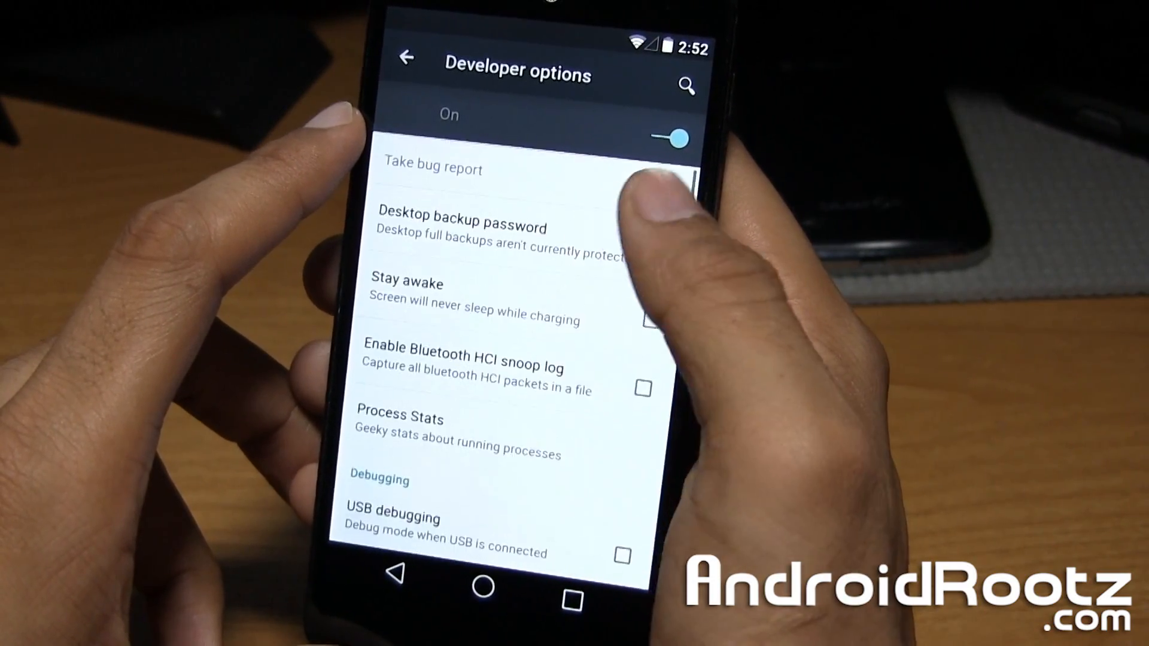
{"action": "left_click", "coordinate": [407, 57]}
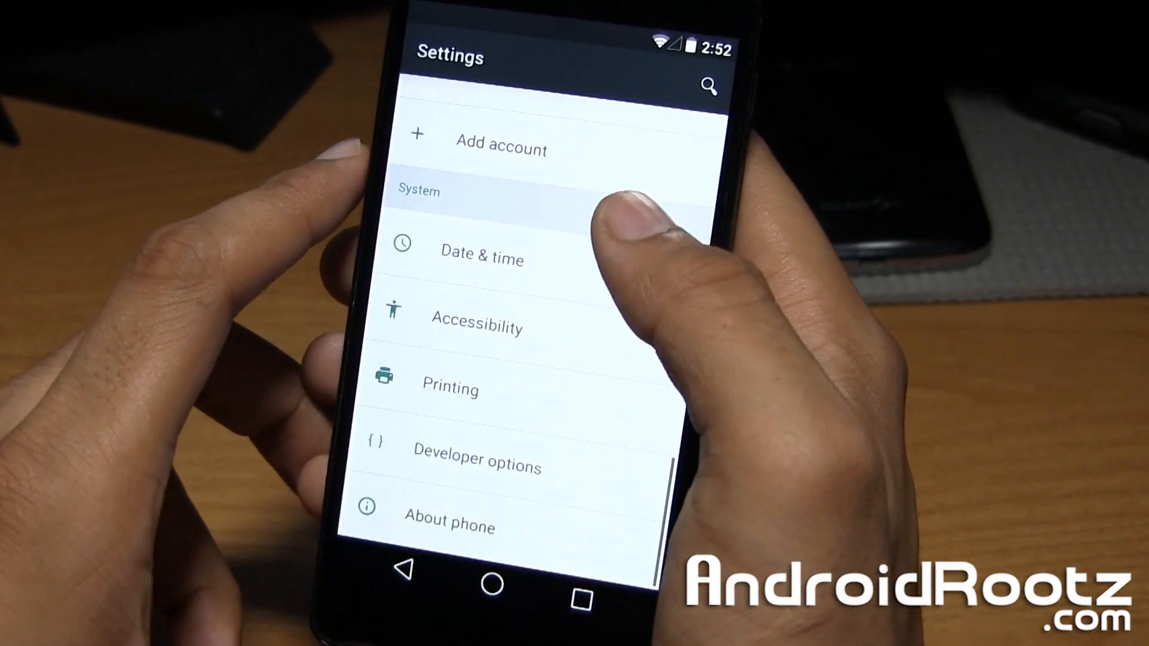
{"action": "scroll", "scroll_direction": "down", "scroll_amount": 3}
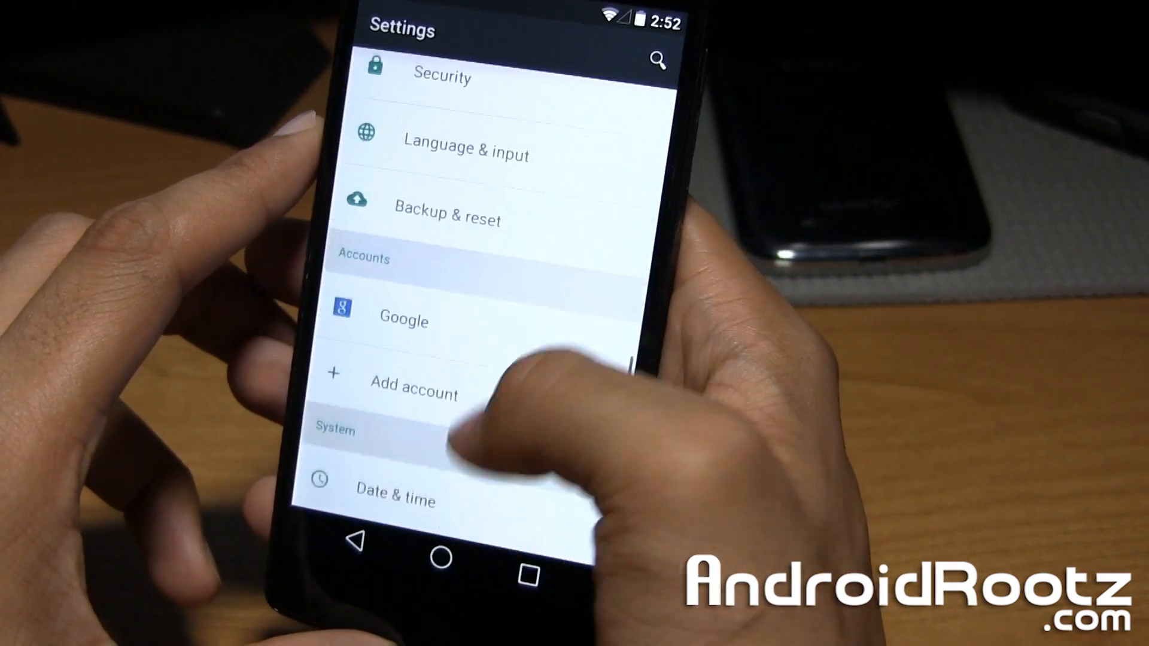
{"action": "scroll", "scroll_direction": "down", "scroll_amount": 3}
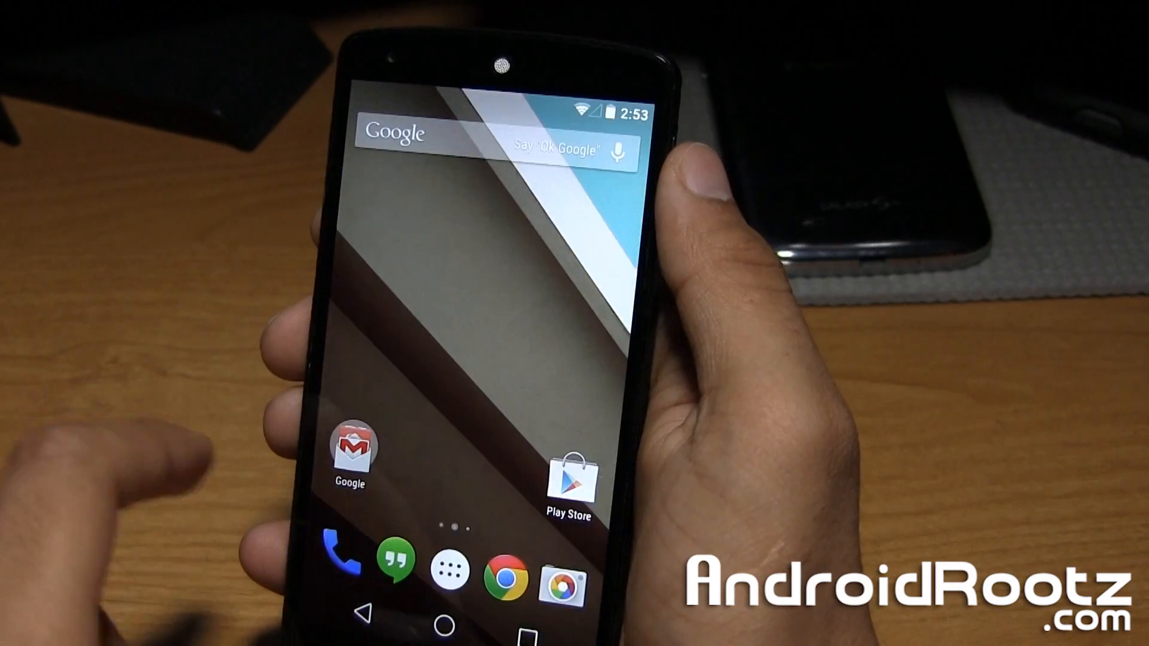
Go Home to the launcher showing the Google search bar, Gmail and Play Store
{"action": "left_click", "coordinate": [444, 587]}
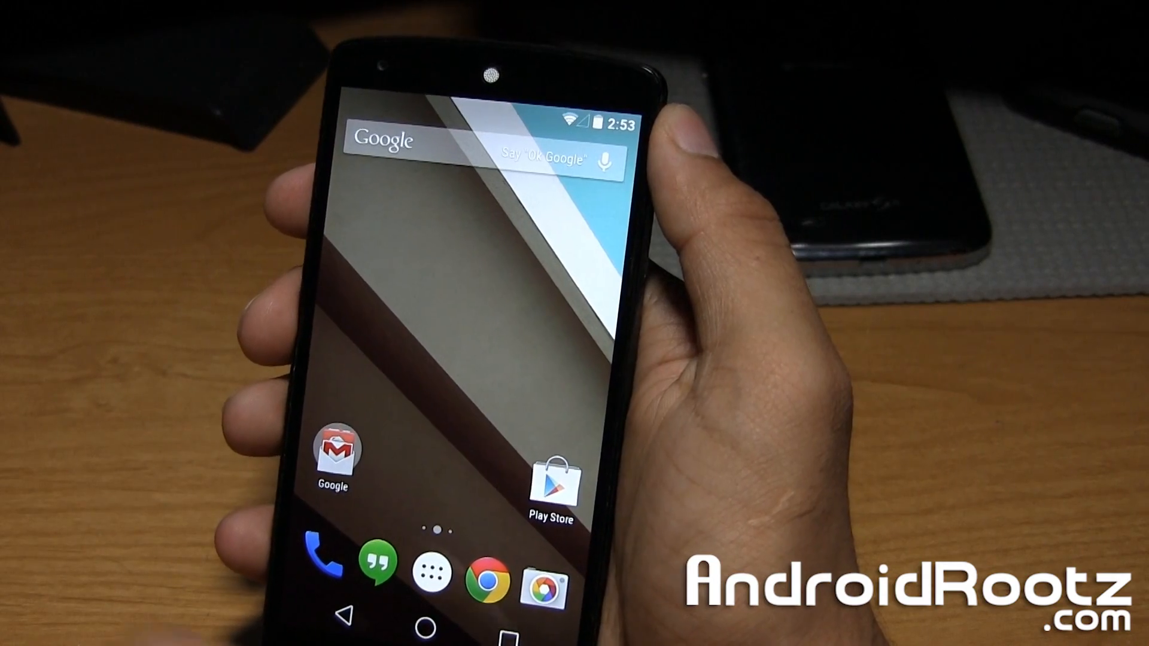
{"action": "left_click", "coordinate": [479, 571]}
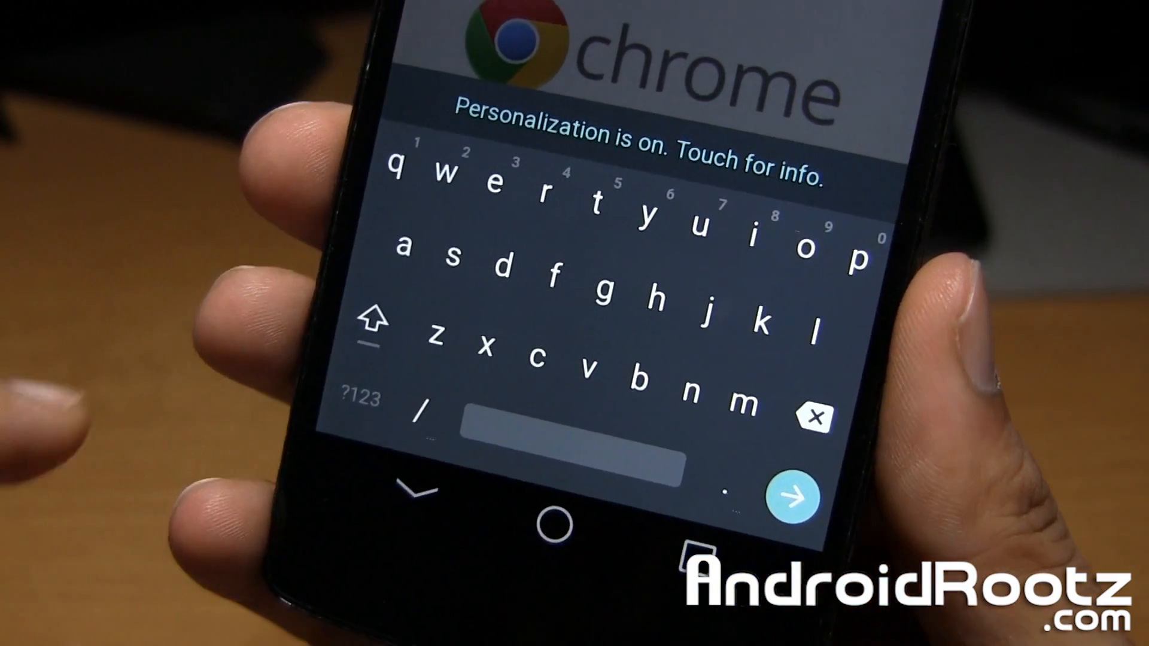
{"action": "type", "text": "ad"}
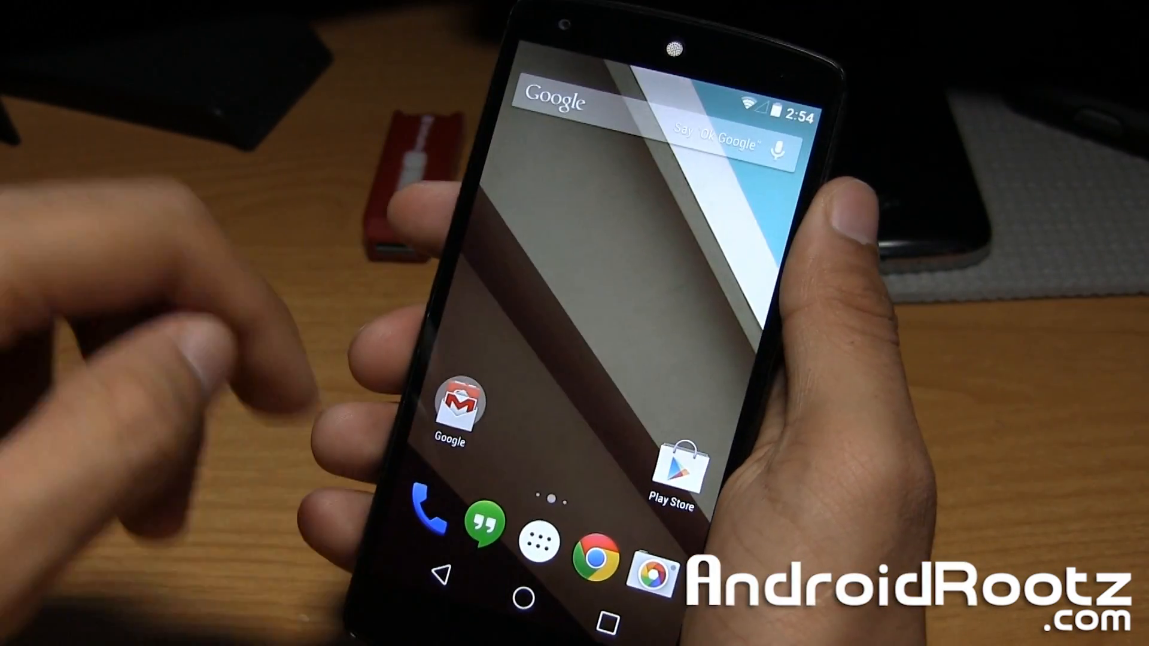
Open the Phone app's dial pad and enter digits 2, 5 and more
{"action": "left_click", "coordinate": [436, 514]}
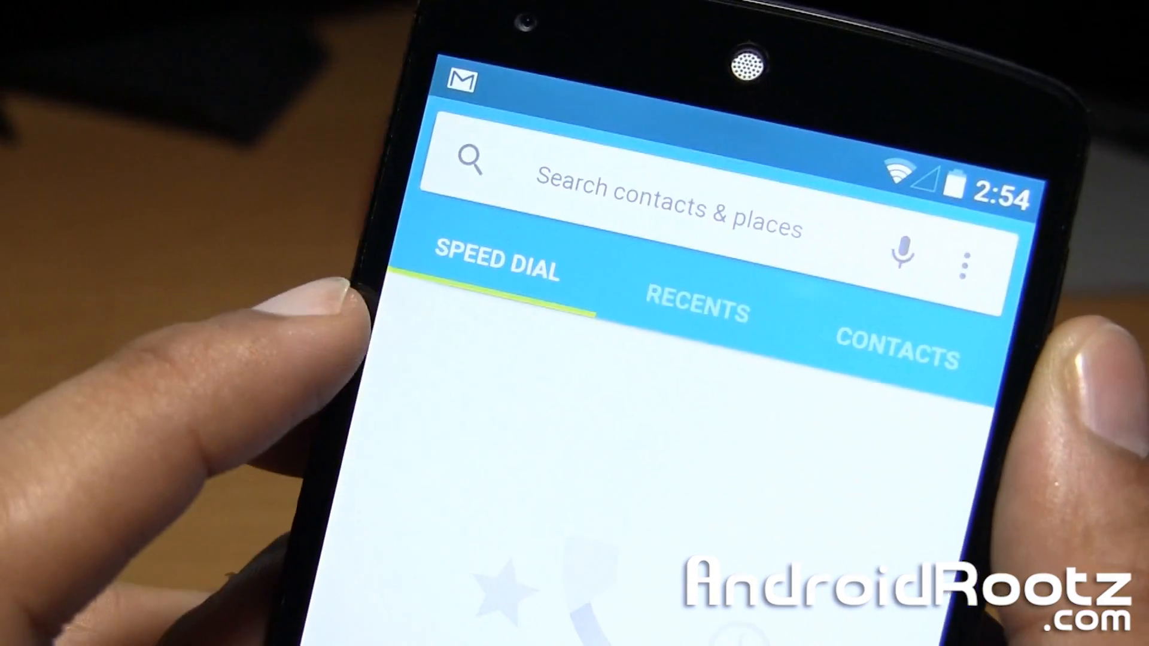
{"action": "left_click", "coordinate": [692, 311]}
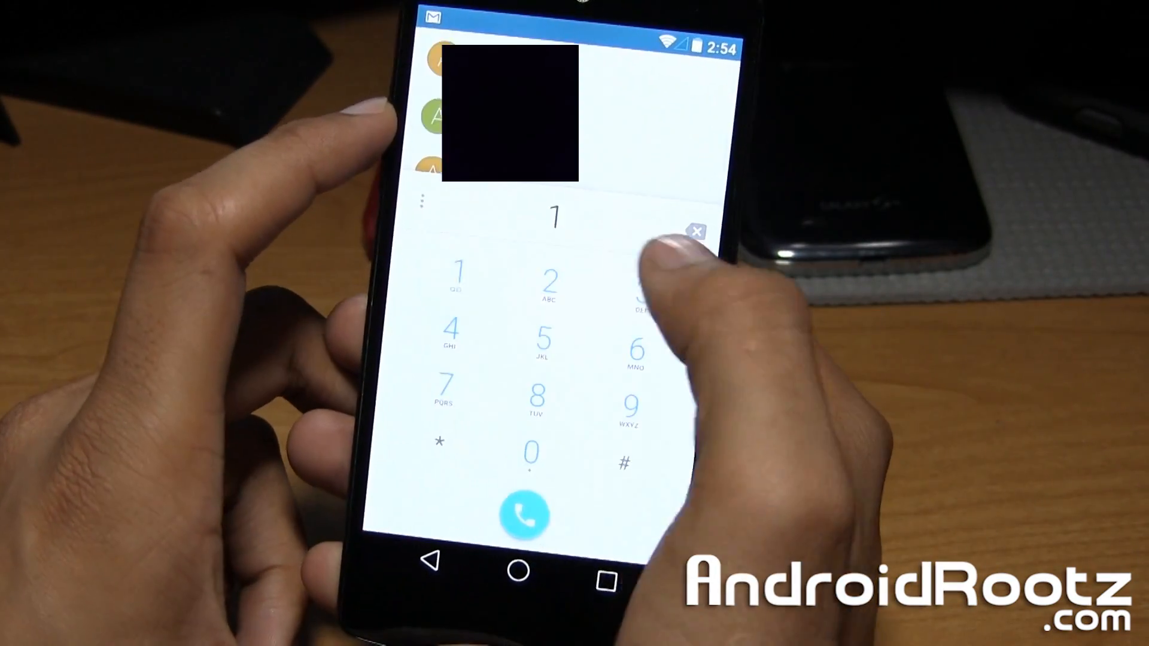
{"action": "left_click", "coordinate": [555, 285]}
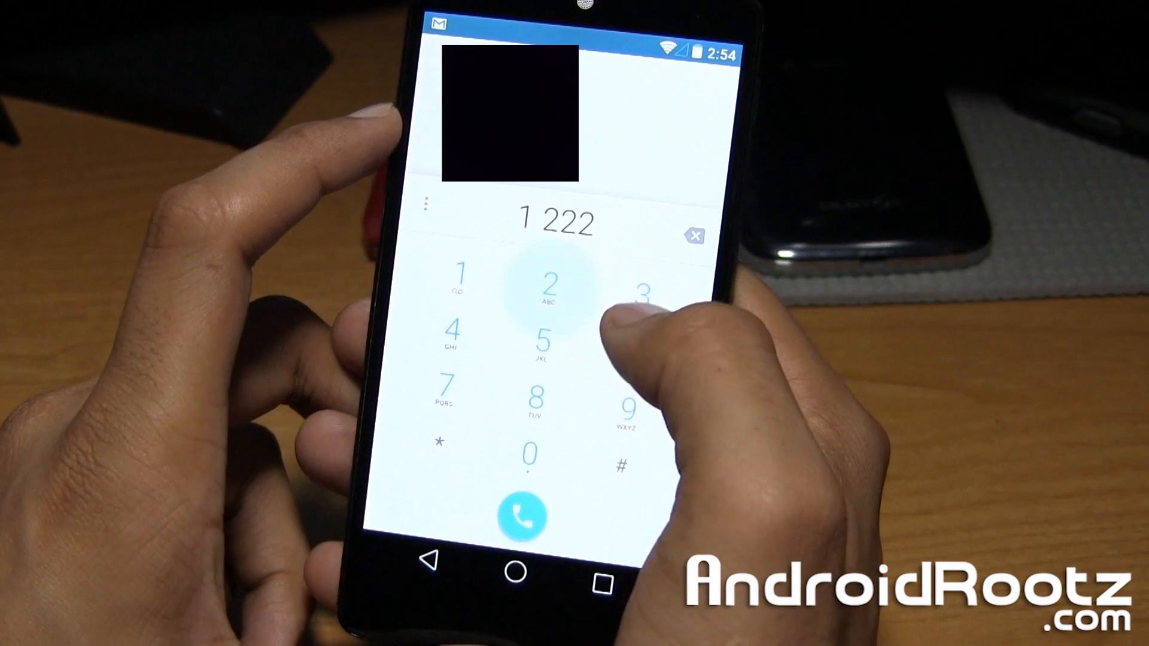
{"action": "left_click", "coordinate": [545, 344]}
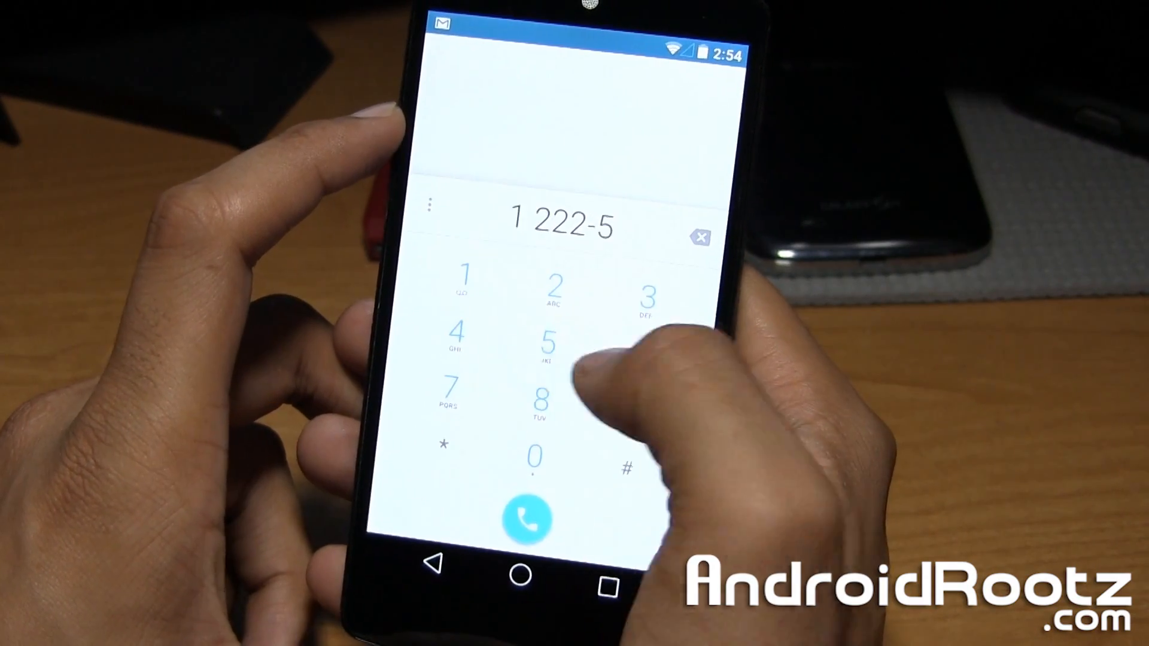
{"action": "left_click", "coordinate": [558, 349]}
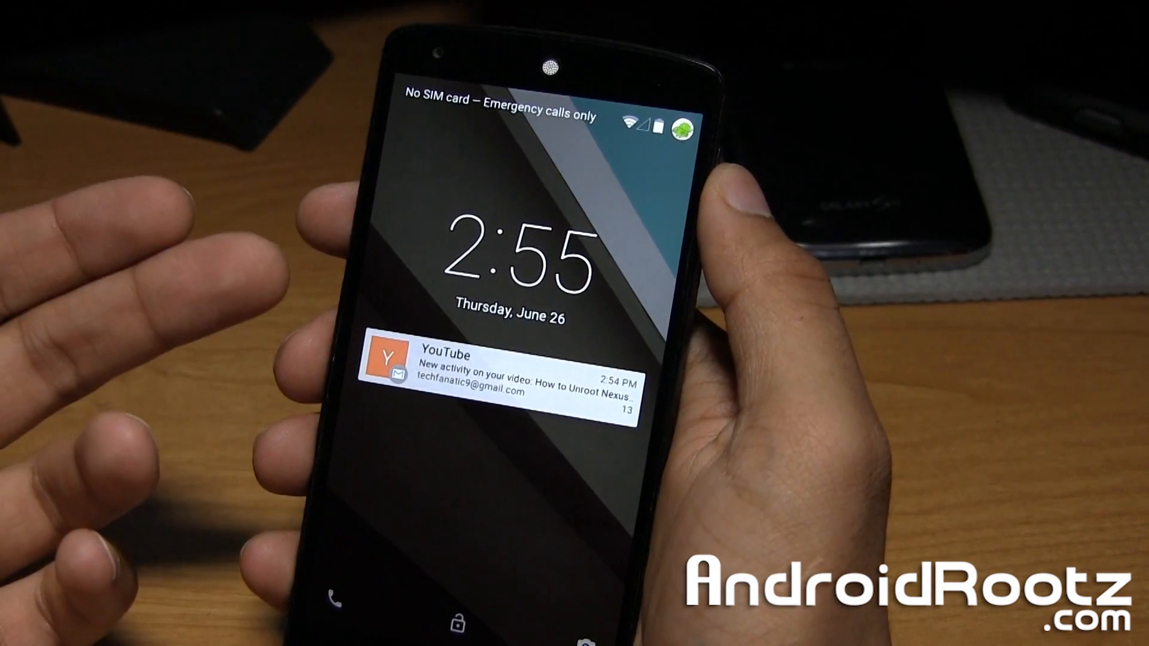
Pull down the lock-screen YouTube notification to show its comment with Archive and Reply
{"action": "left_click_drag", "start_coordinate": [557, 117], "coordinate": [557, 366]}
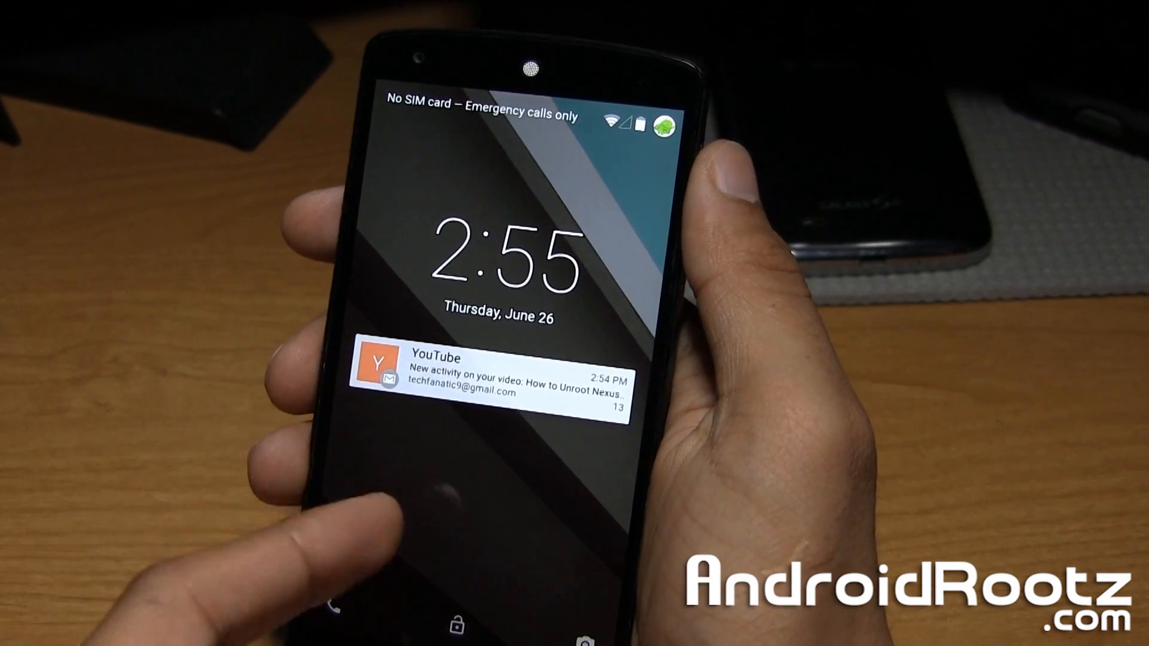
{"action": "left_click", "coordinate": [498, 369]}
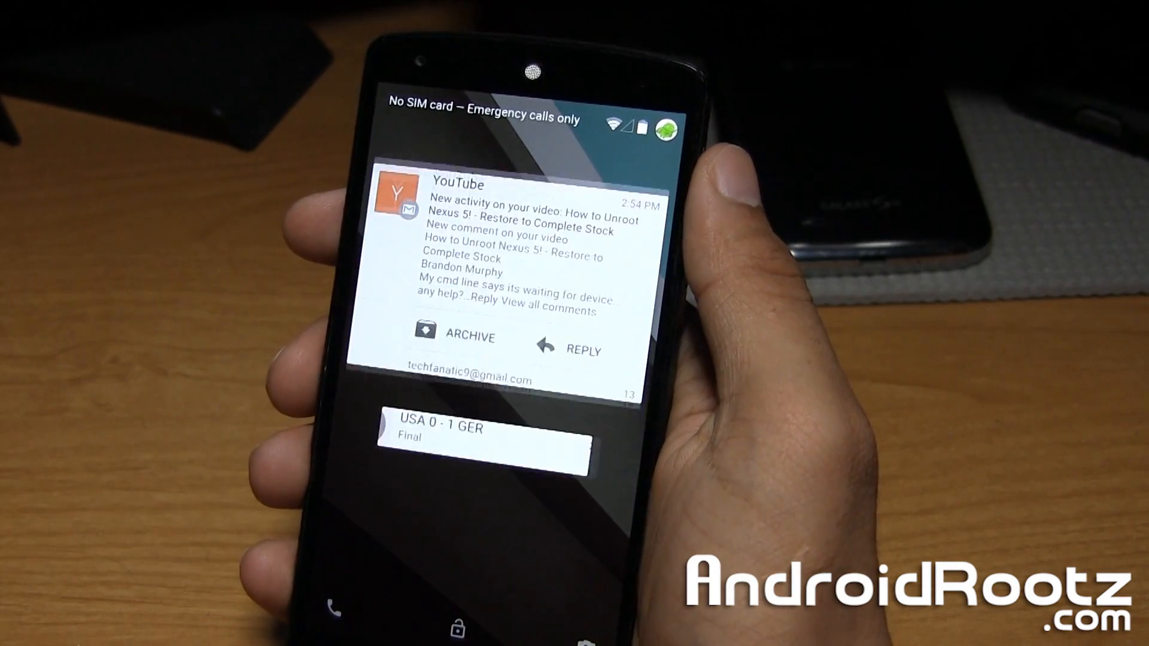